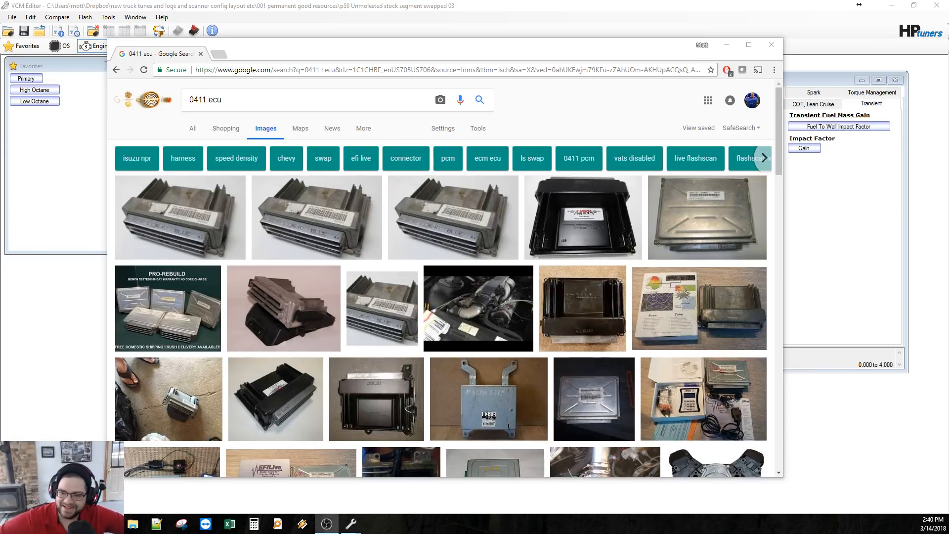
pyautogui.moveTo(360, 215)
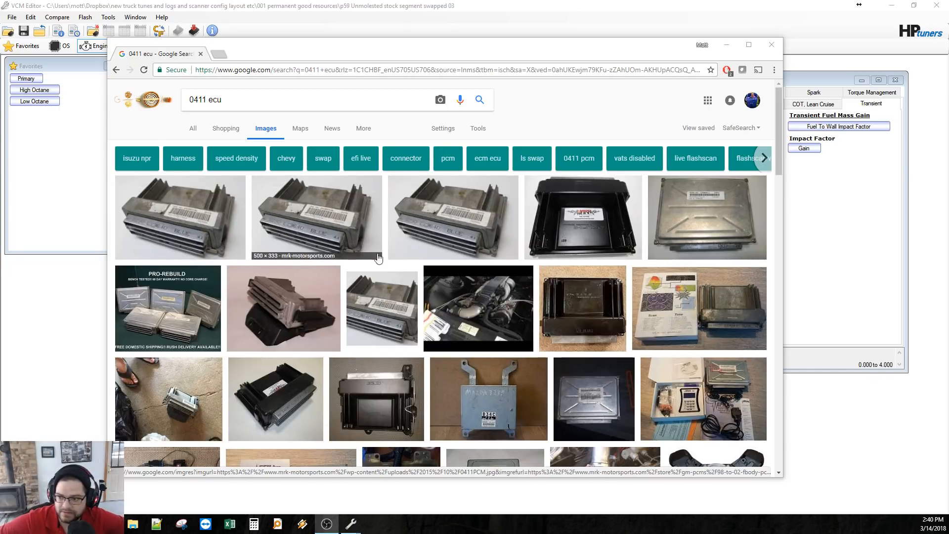
pyautogui.moveTo(461, 232)
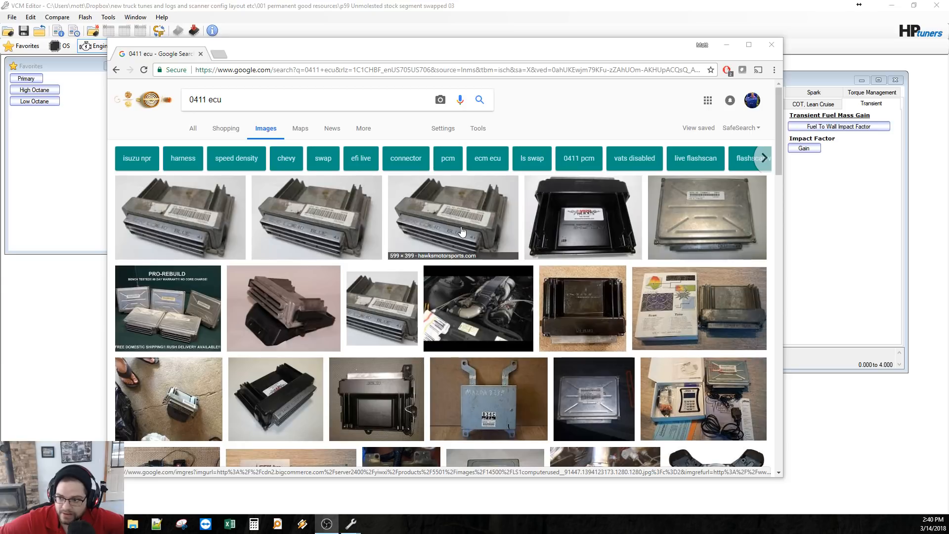
pyautogui.moveTo(450, 236)
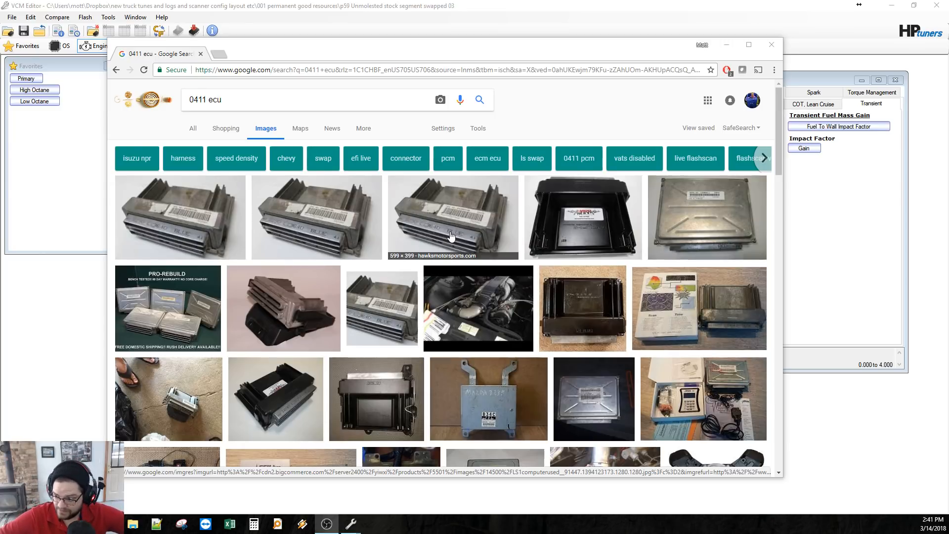
pyautogui.moveTo(458, 236)
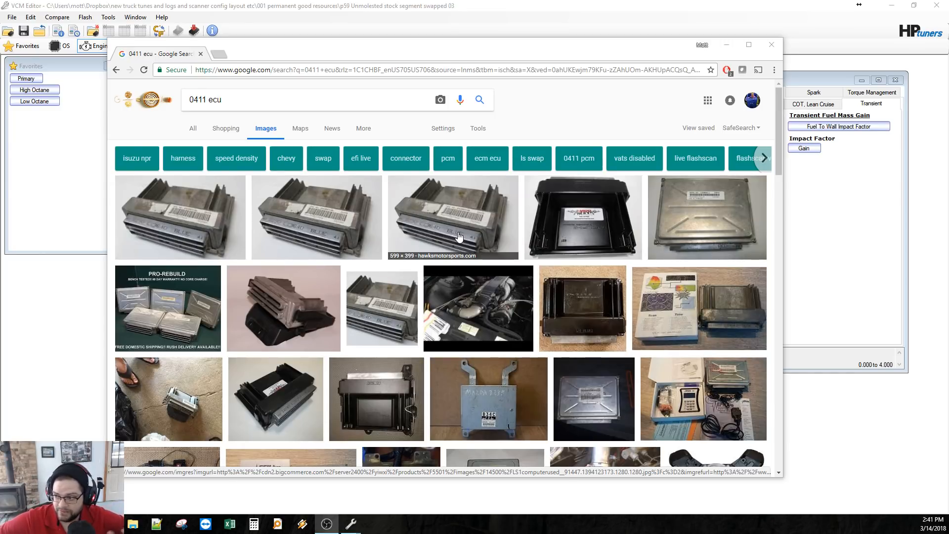
pyautogui.moveTo(450, 247)
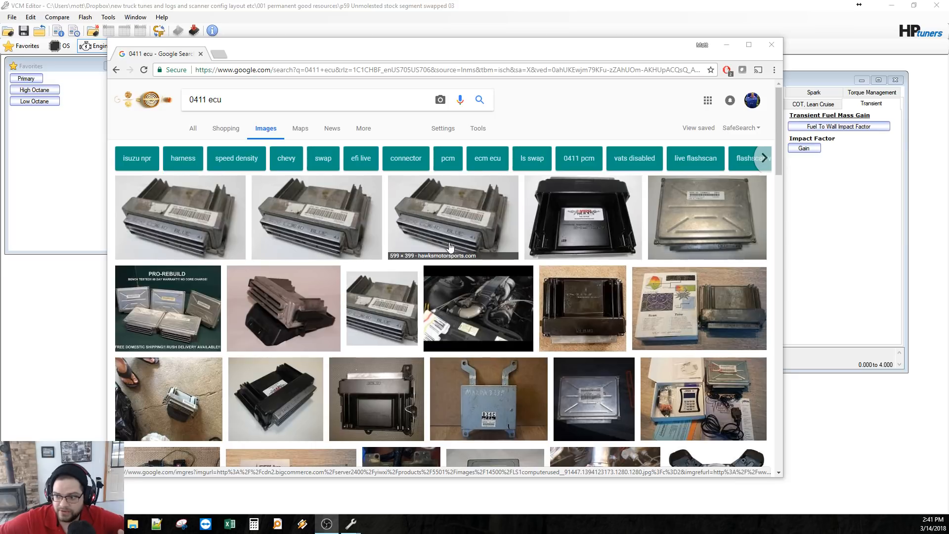
pyautogui.moveTo(448, 231)
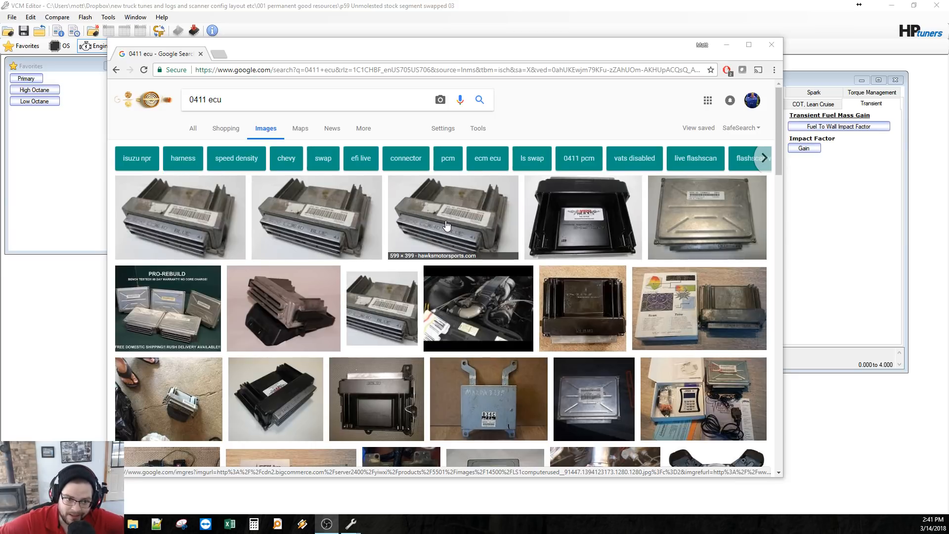
pyautogui.moveTo(454, 225)
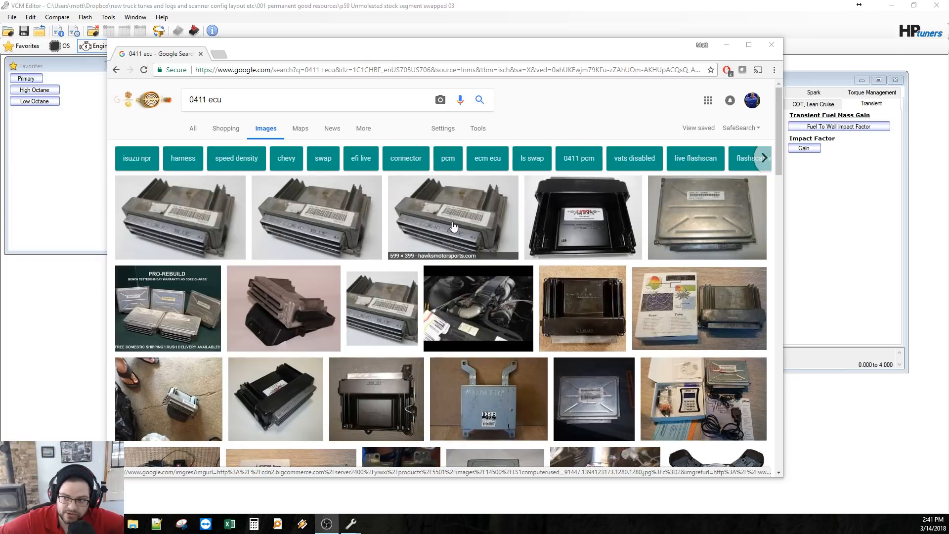
pyautogui.moveTo(459, 224)
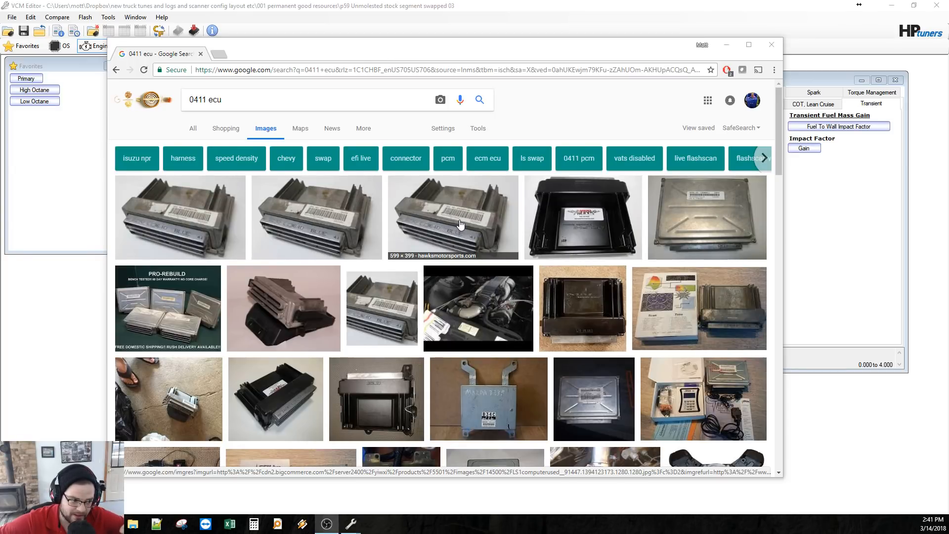
pyautogui.moveTo(454, 233)
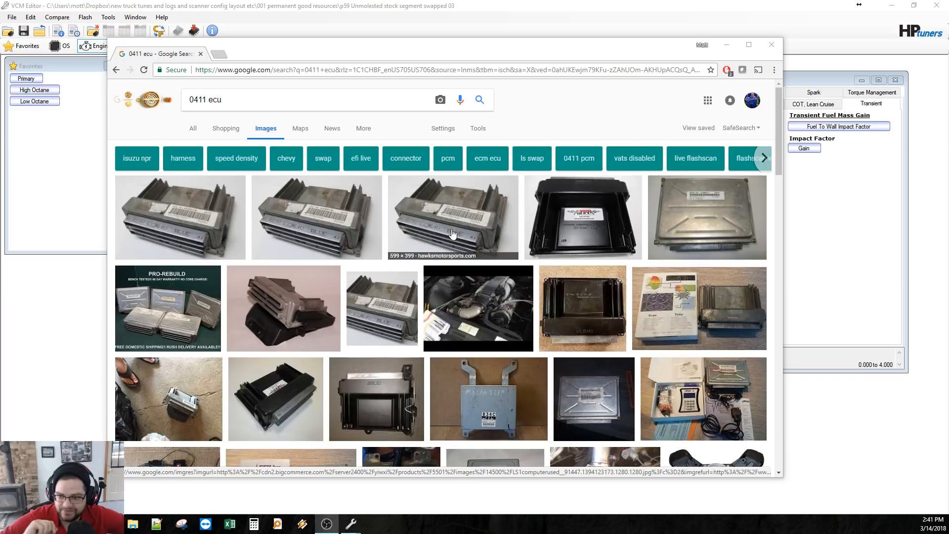
pyautogui.moveTo(482, 236)
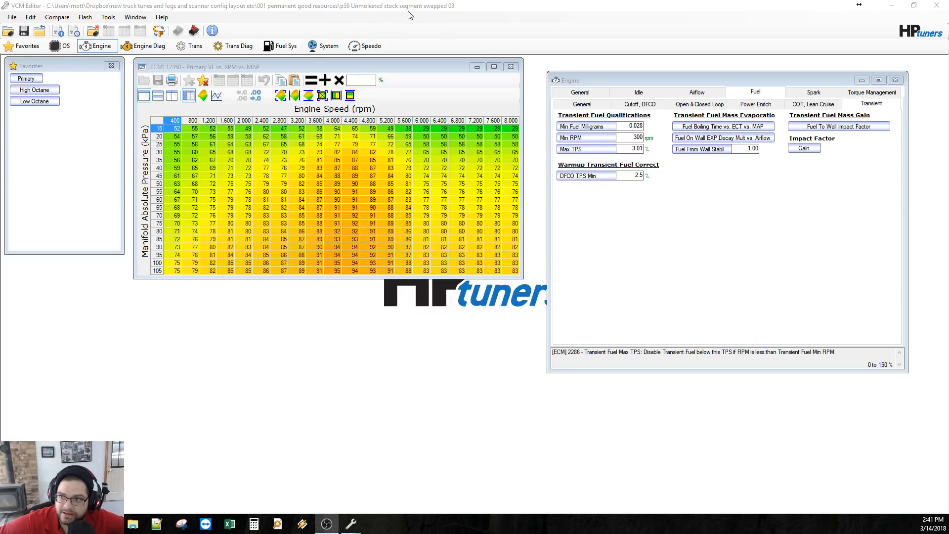
pyautogui.moveTo(243, 240)
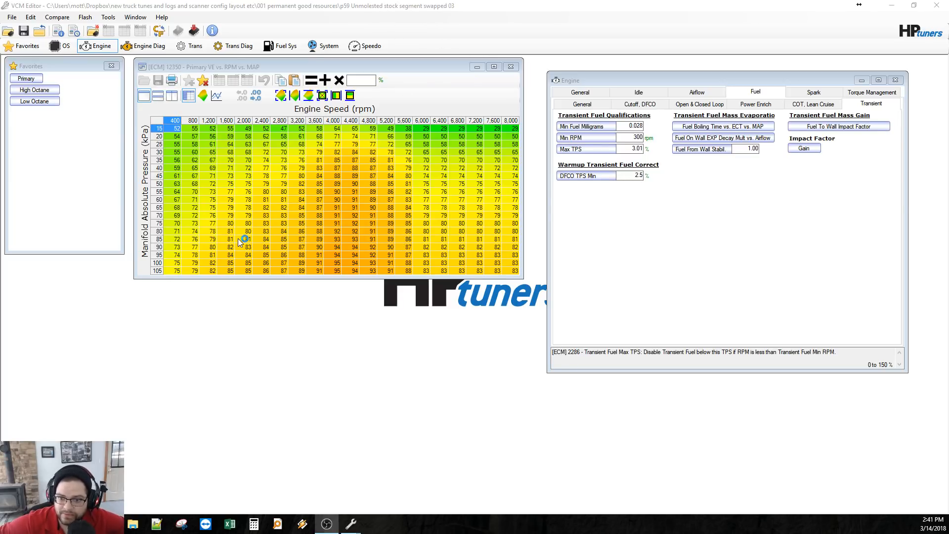
pyautogui.moveTo(207, 200)
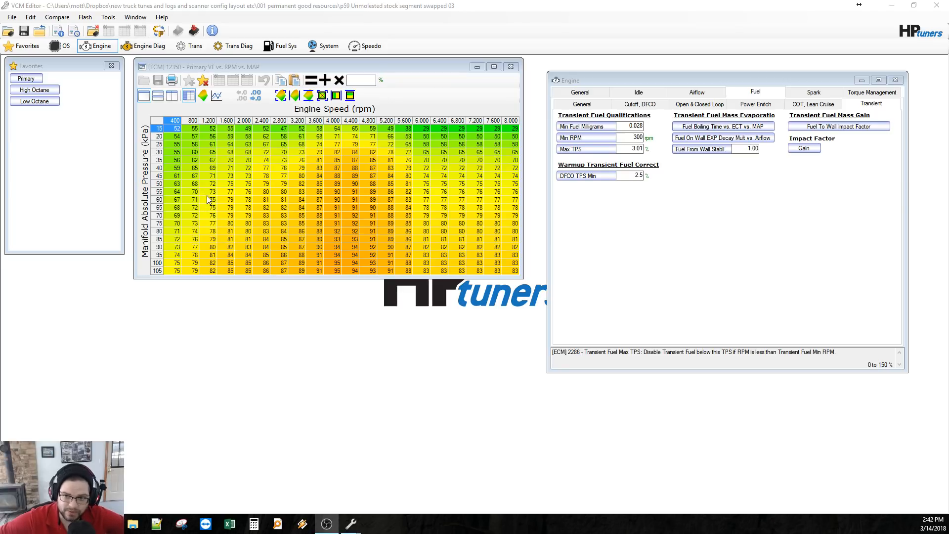
pyautogui.moveTo(217, 201)
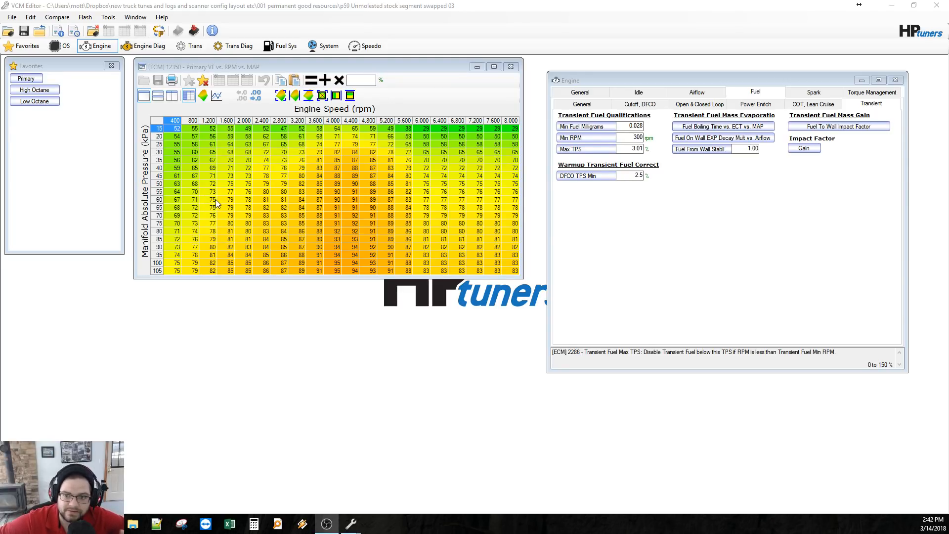
pyautogui.moveTo(225, 223)
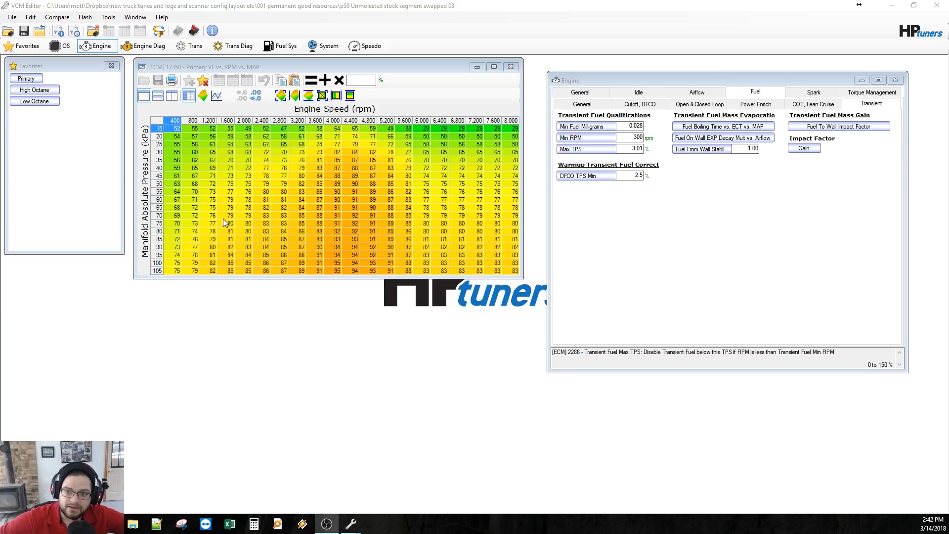
pyautogui.moveTo(323, 216)
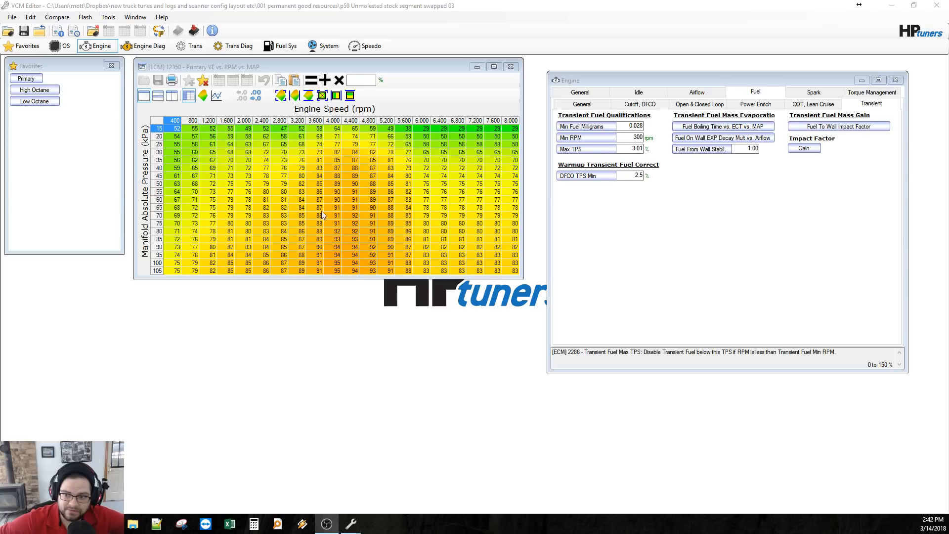
pyautogui.moveTo(162, 279)
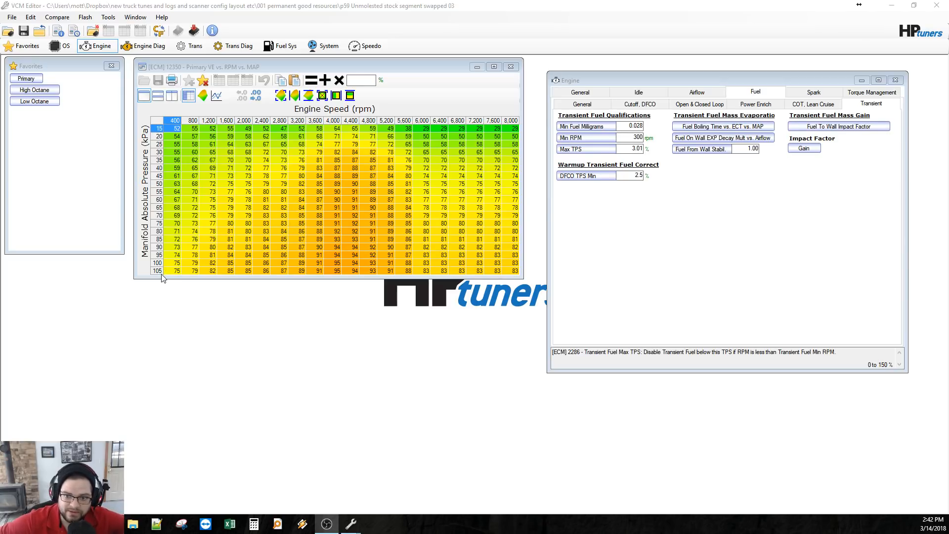
# - Switch from Chrome to the stock tune's Primary VE vs RPM vs MAP table in VCM Editor
pyautogui.click(160, 128)
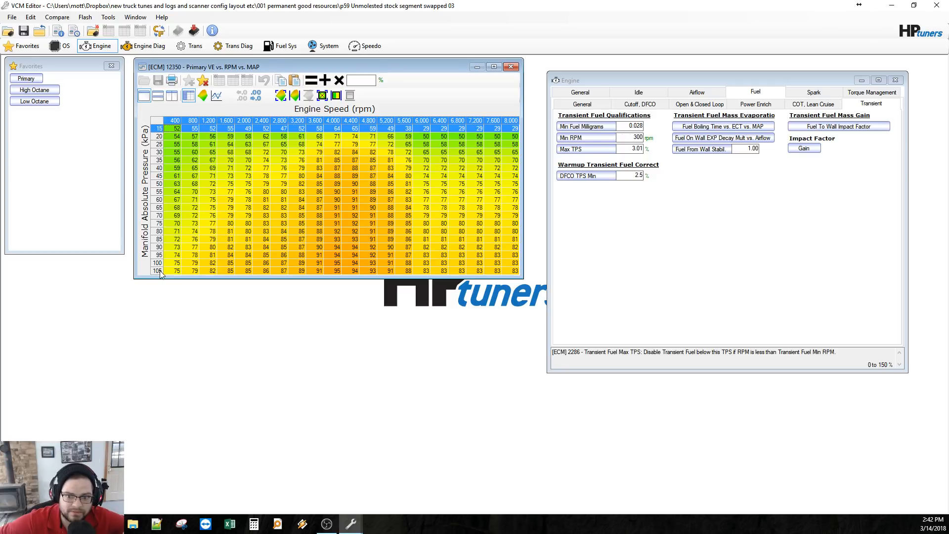
pyautogui.click(158, 271)
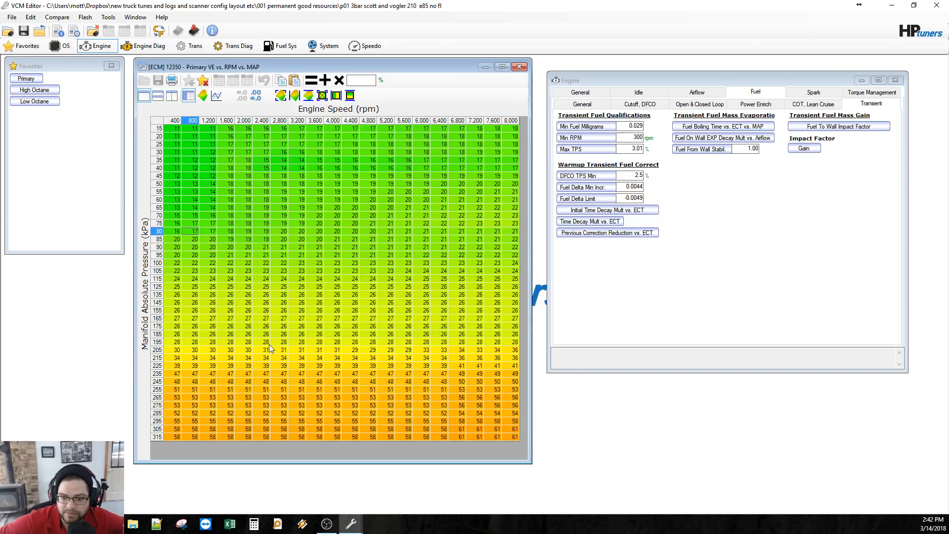
pyautogui.moveTo(254, 349)
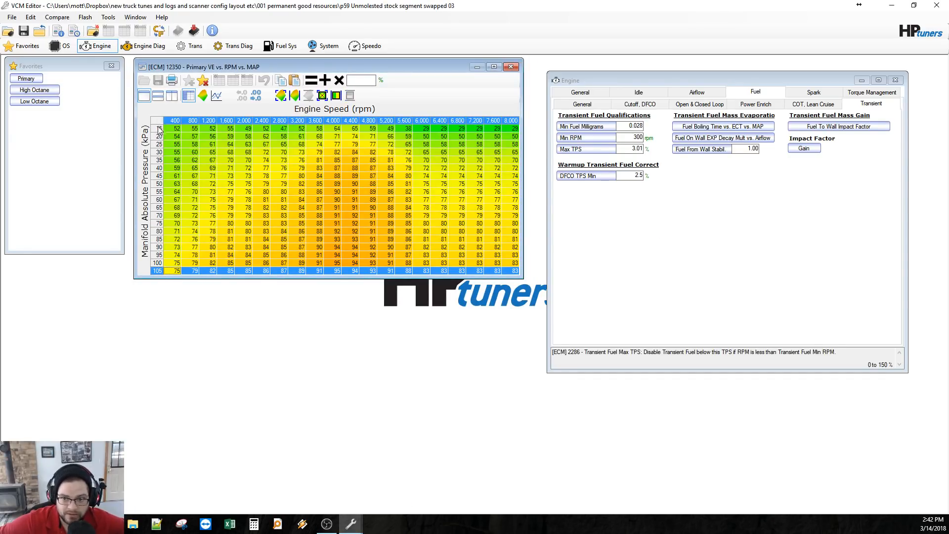
pyautogui.moveTo(349, 523)
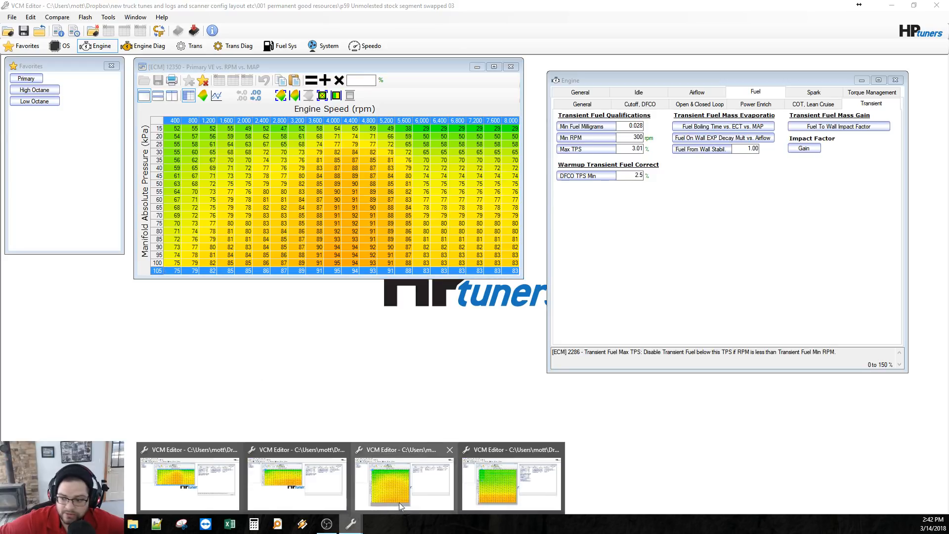
# - Switch via the taskbar to the P59 Flex 3bar tune and its Primary VE table
pyautogui.click(402, 481)
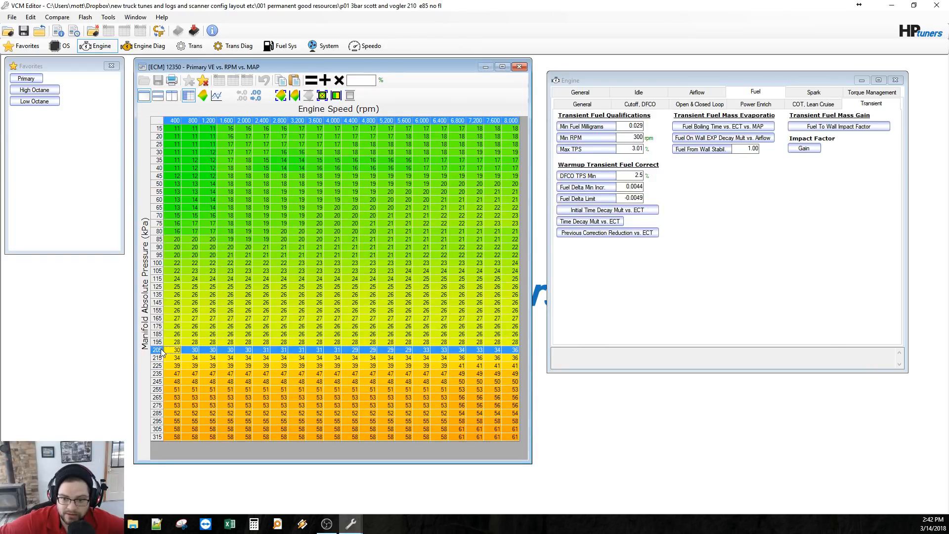
pyautogui.click(160, 436)
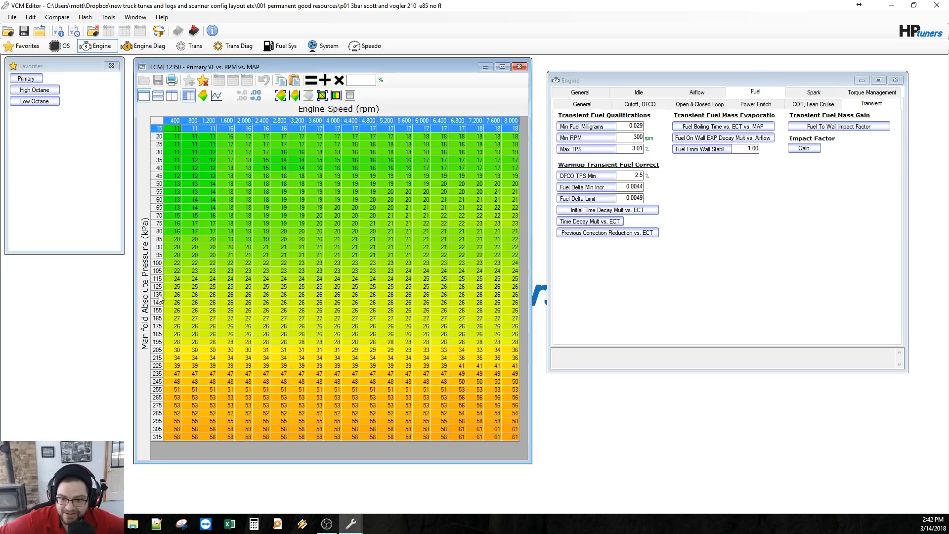
pyautogui.moveTo(162, 376)
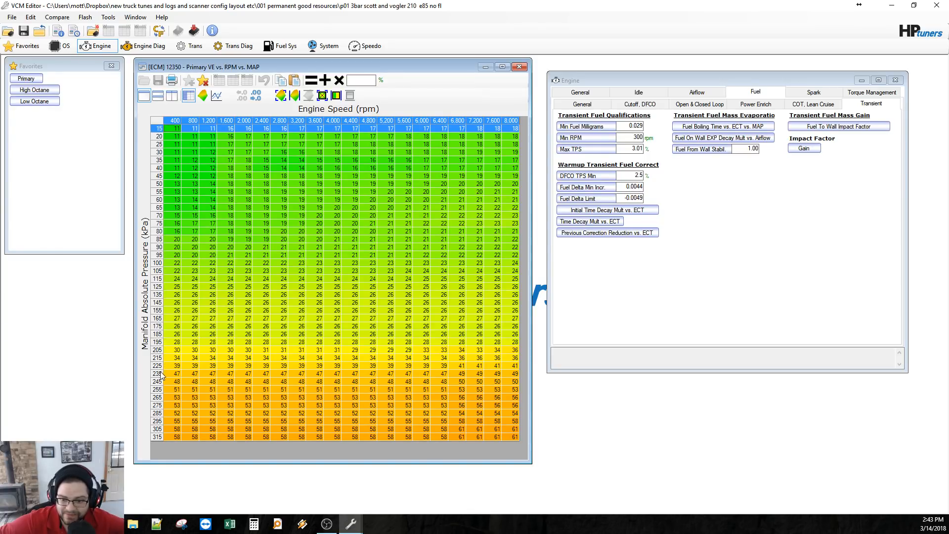
pyautogui.click(158, 366)
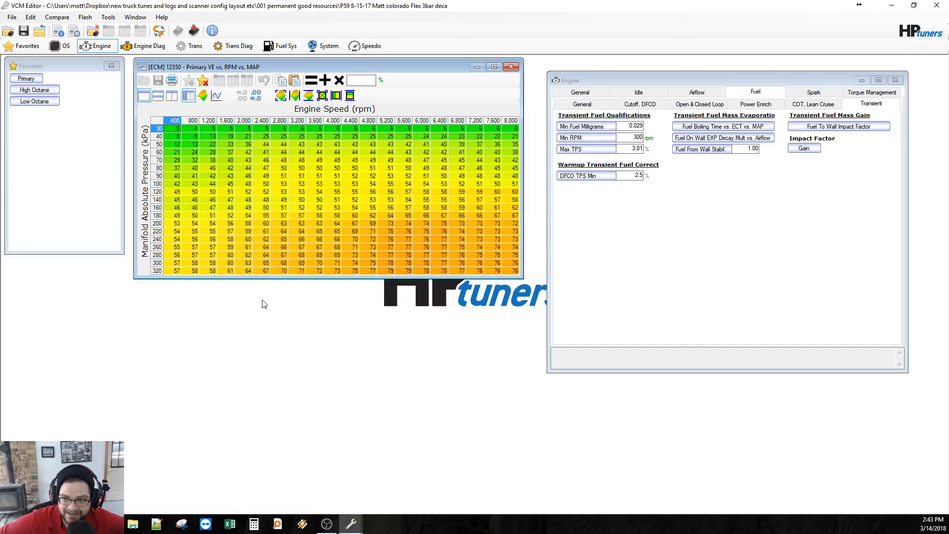
pyautogui.moveTo(314, 260)
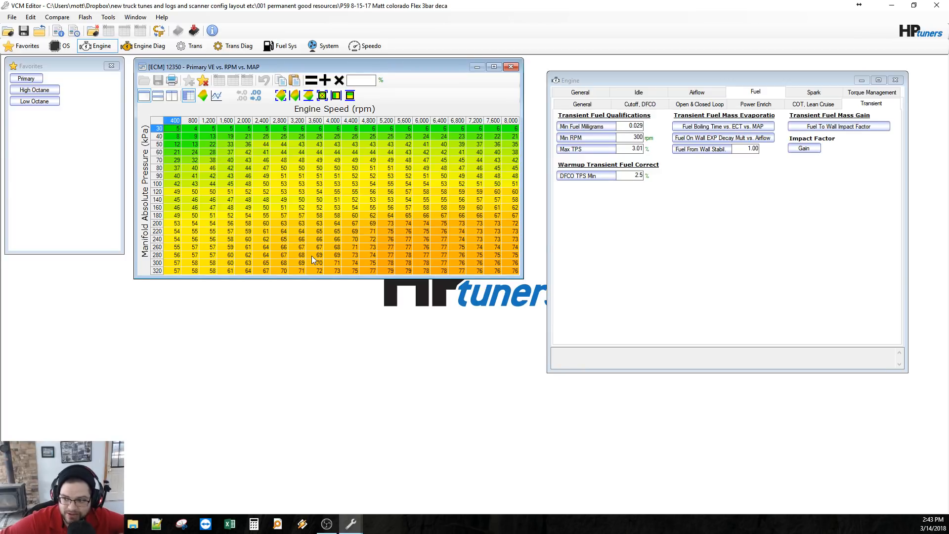
pyautogui.moveTo(191, 157)
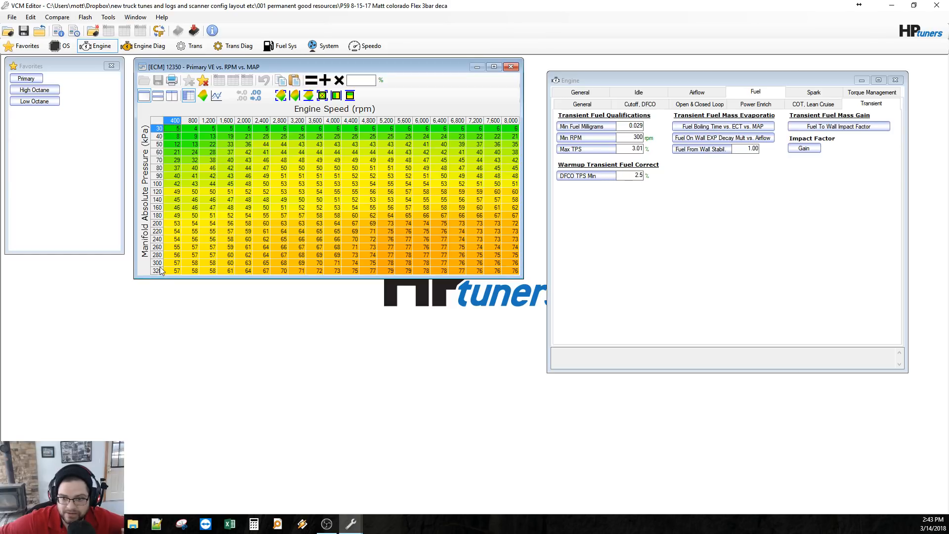
pyautogui.moveTo(162, 273)
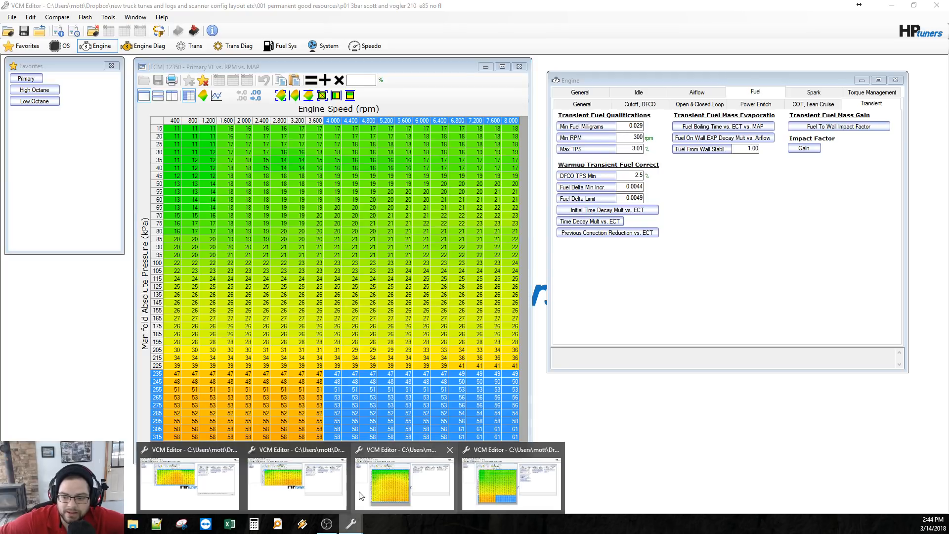
pyautogui.moveTo(433, 85)
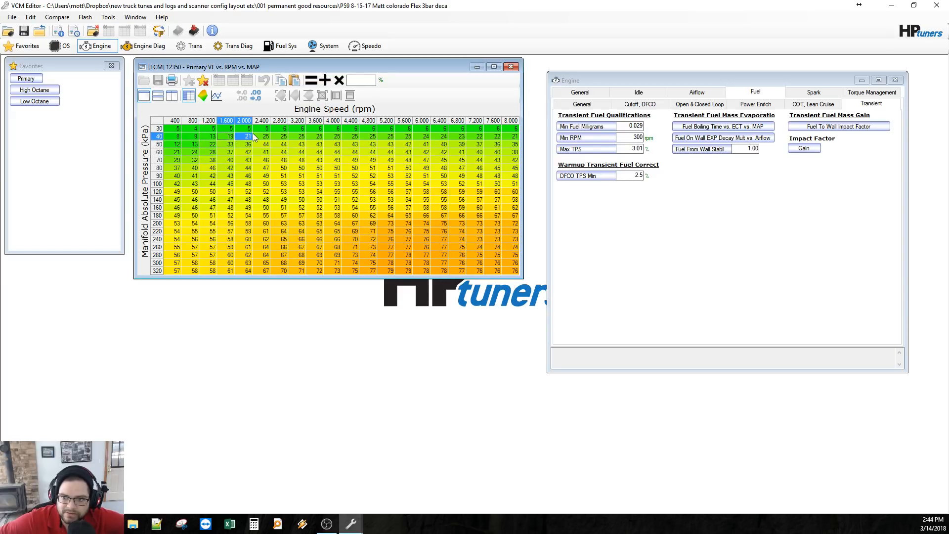
pyautogui.moveTo(225, 136); pyautogui.dragTo(403, 135)
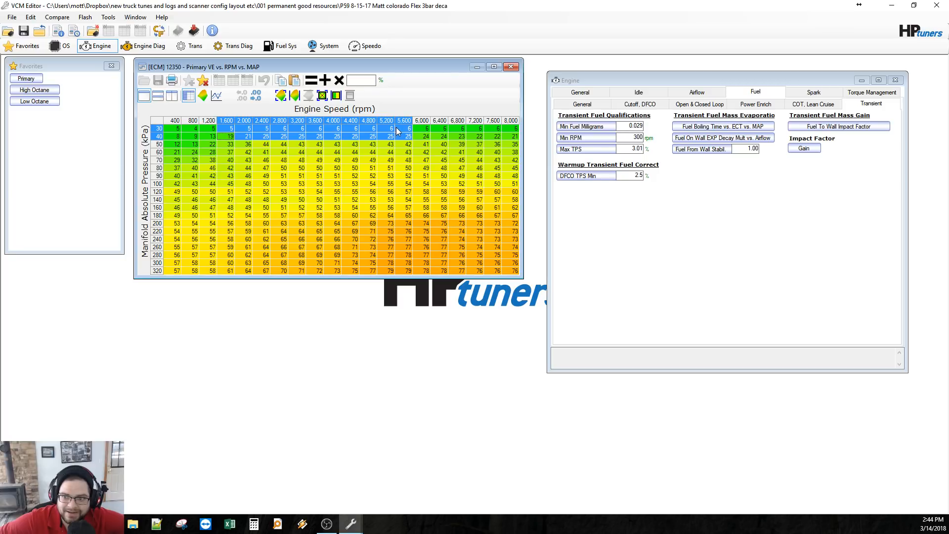
pyautogui.moveTo(237, 125)
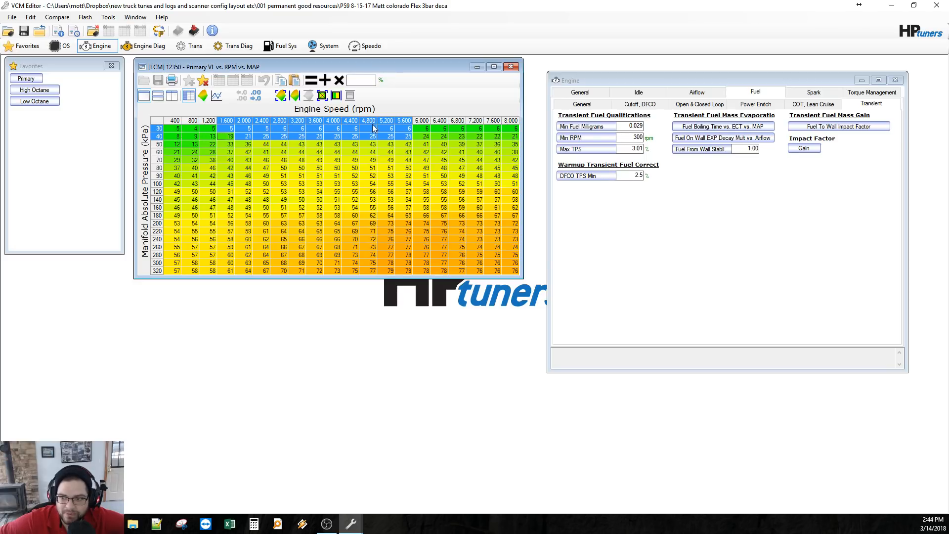
pyautogui.moveTo(263, 128)
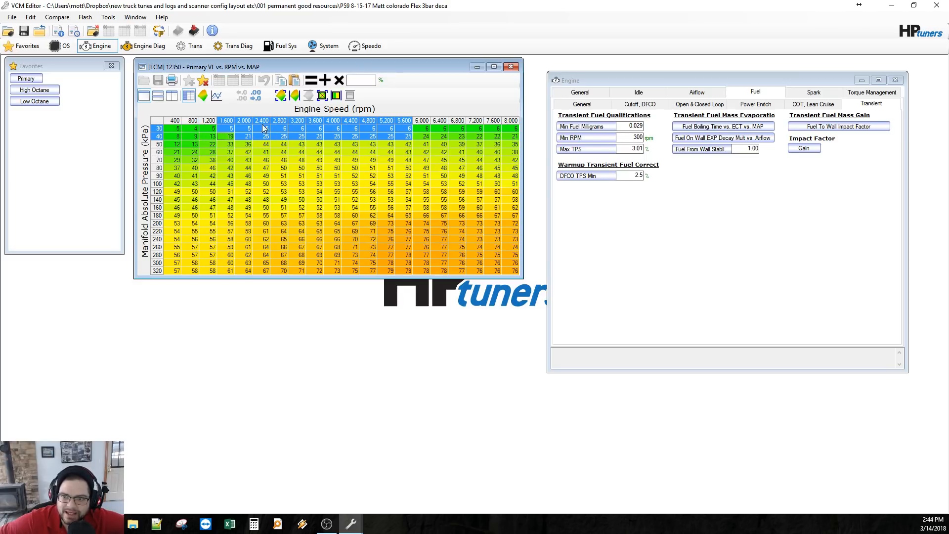
pyautogui.moveTo(314, 146)
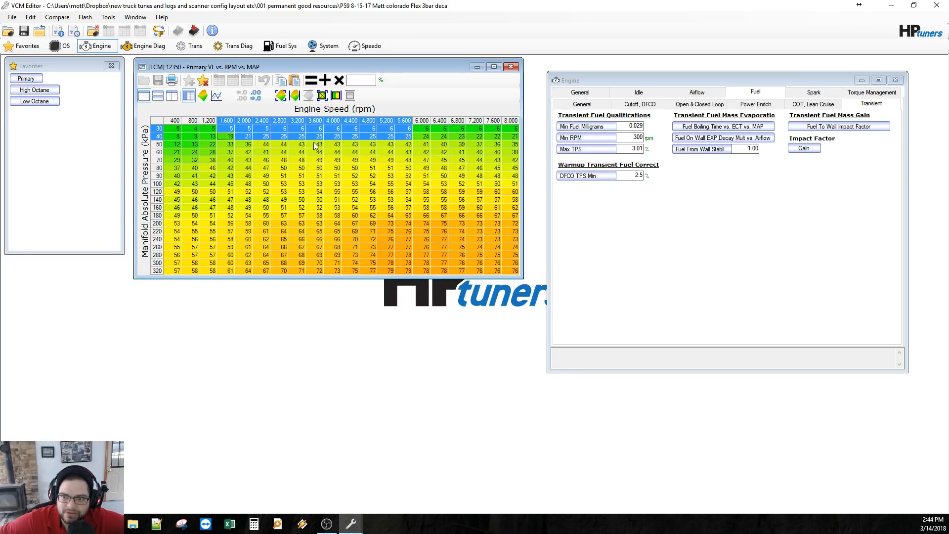
pyautogui.moveTo(347, 134)
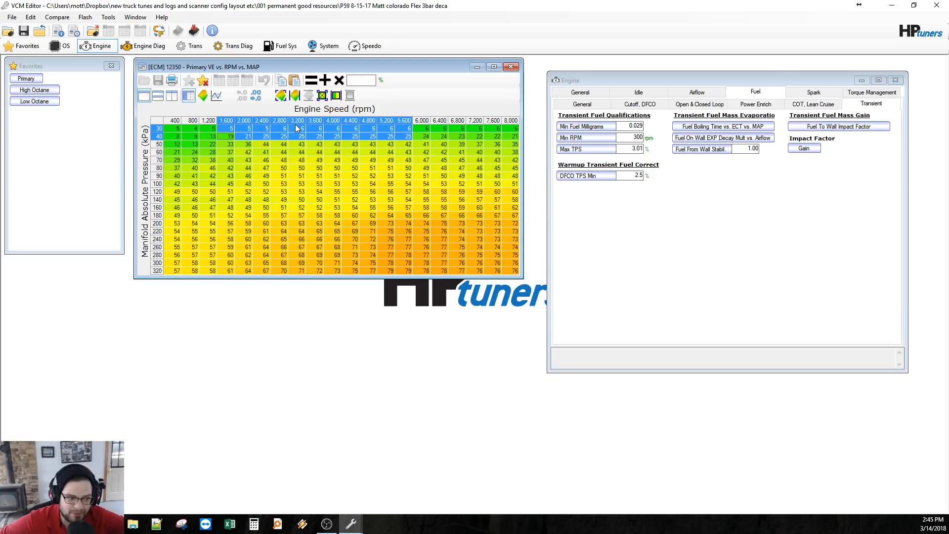
pyautogui.moveTo(242, 170)
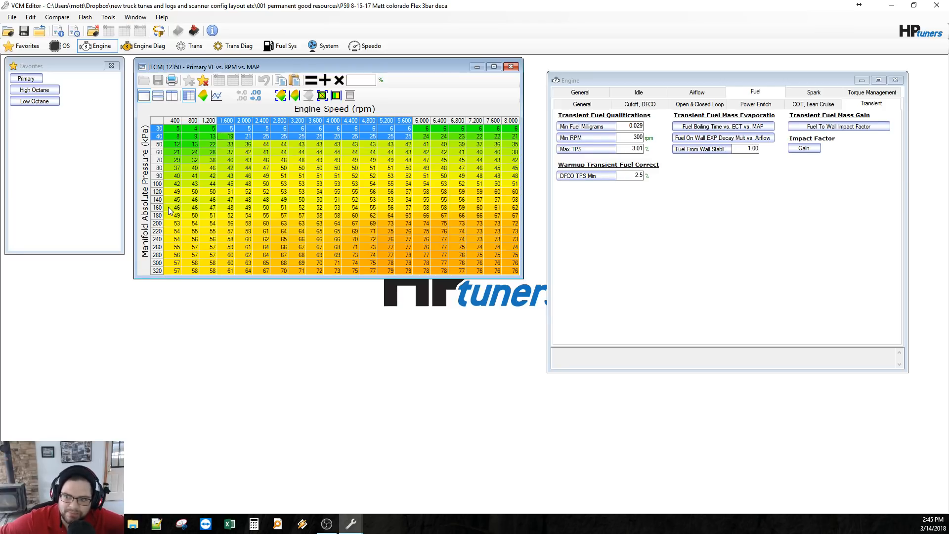
pyautogui.moveTo(182, 186)
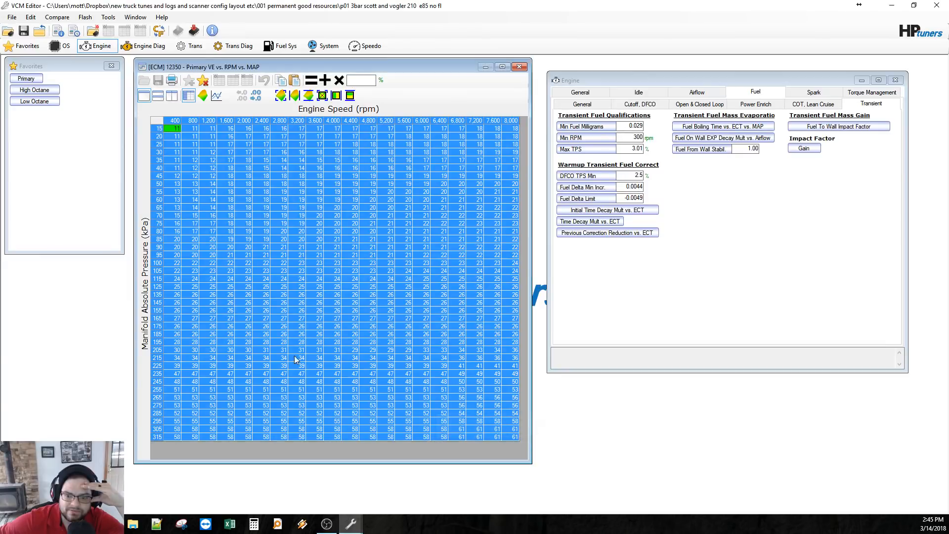
pyautogui.moveTo(303, 288)
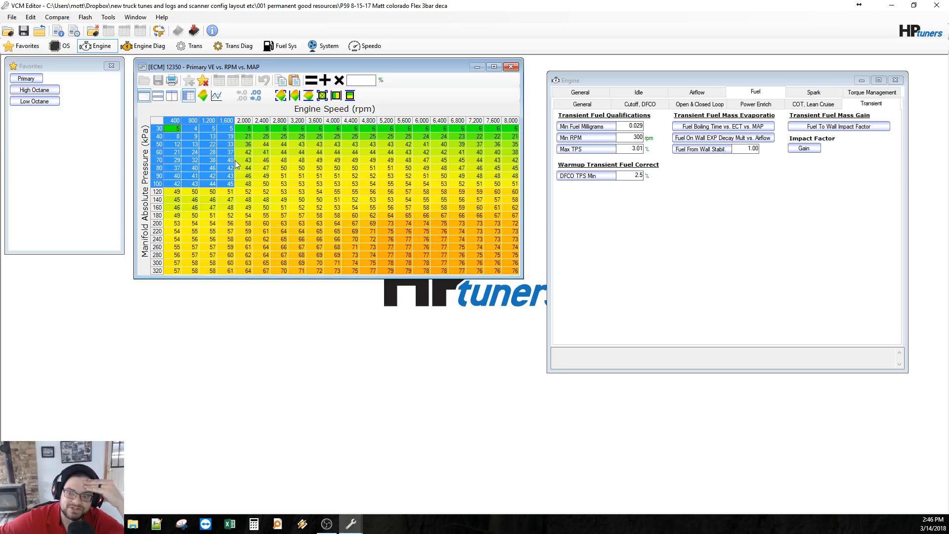
pyautogui.moveTo(273, 191)
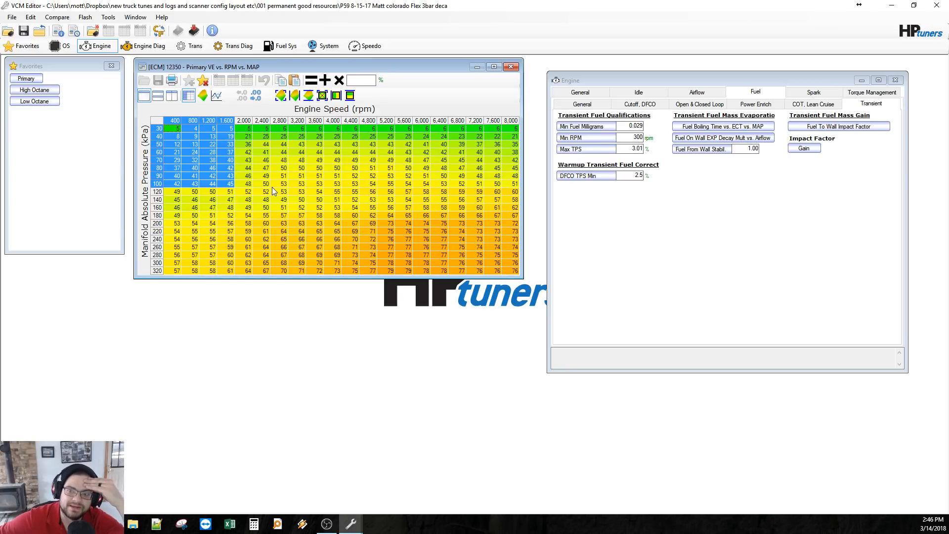
pyautogui.moveTo(313, 136)
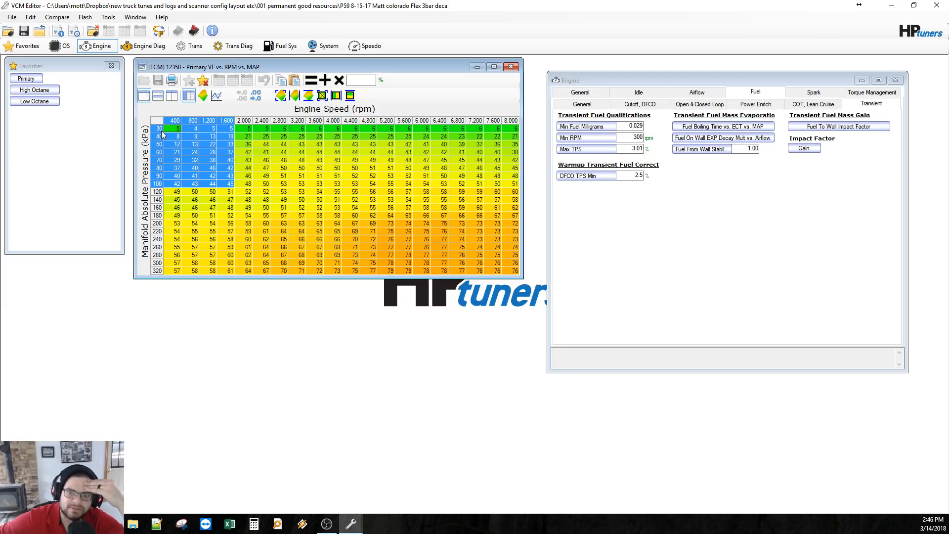
pyautogui.moveTo(156, 134)
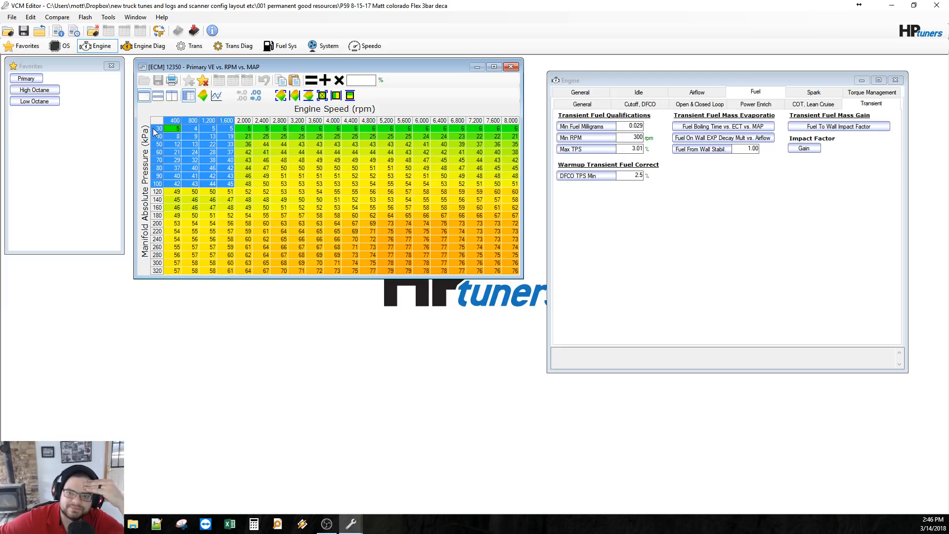
pyautogui.moveTo(160, 276)
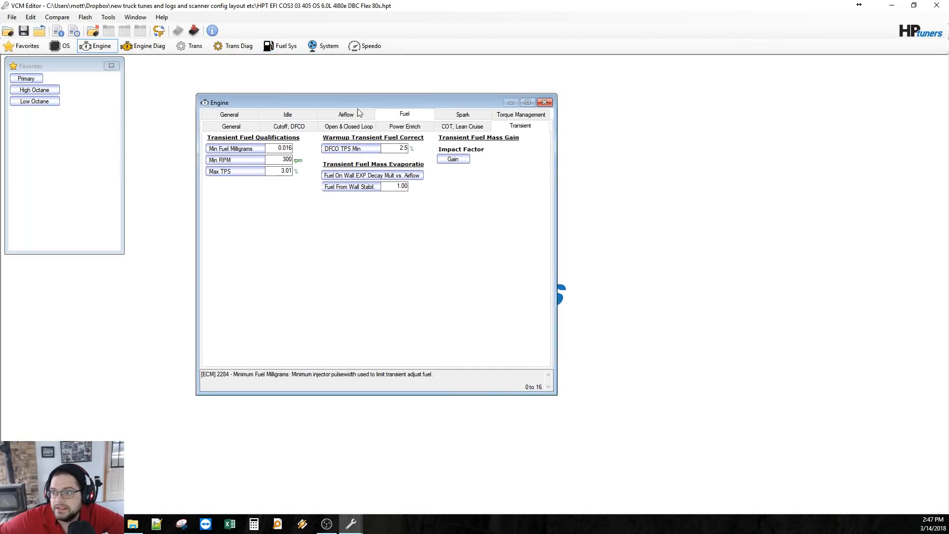
# - Show the Engine Airflow General settings and move the Engine window to the right side
pyautogui.click(287, 108)
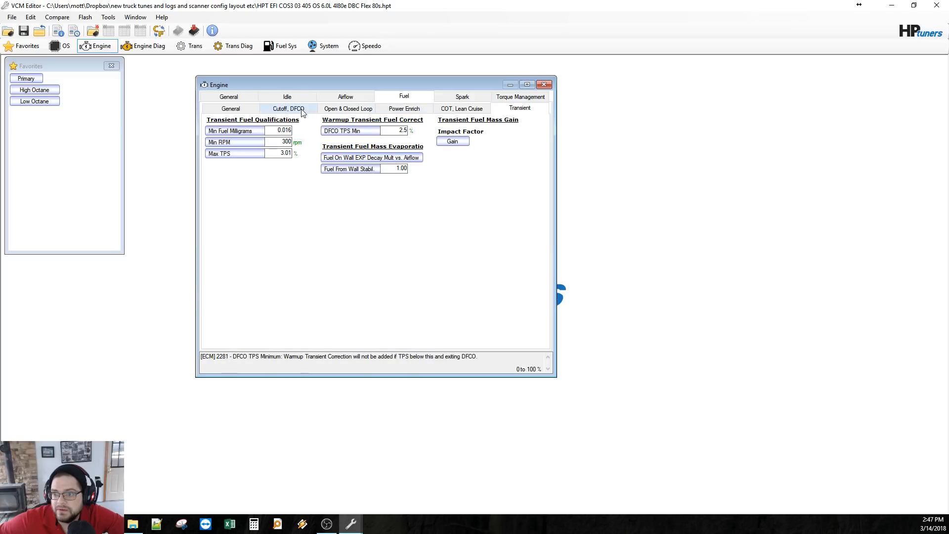
pyautogui.click(344, 96)
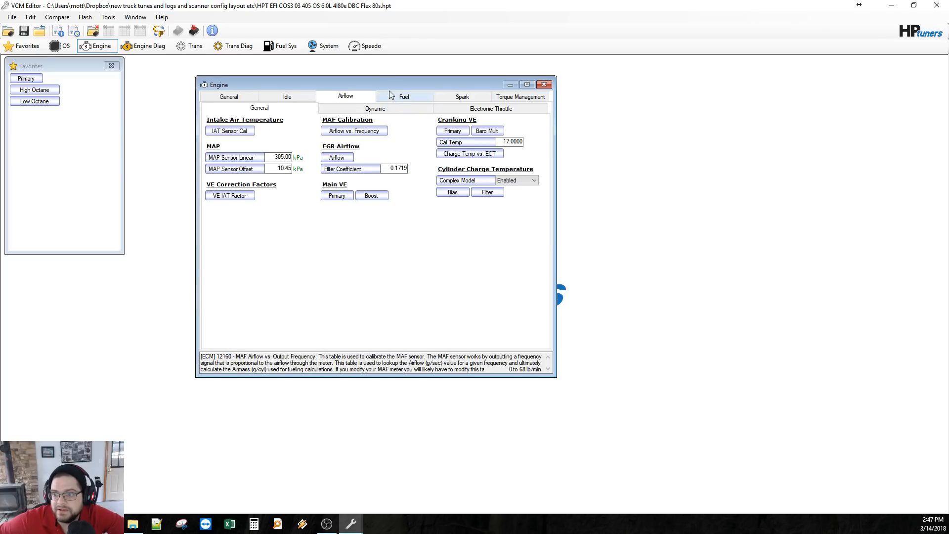
pyautogui.moveTo(375, 84); pyautogui.dragTo(759, 69)
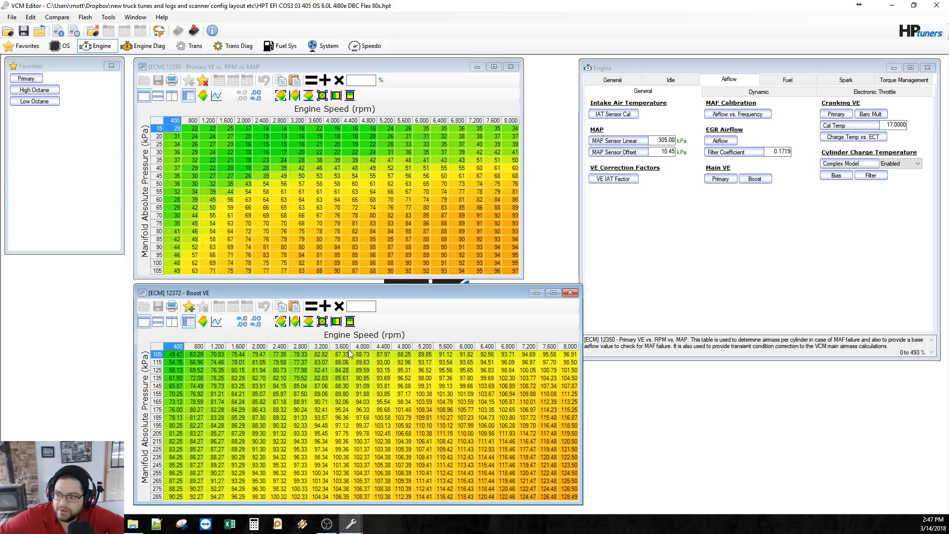
pyautogui.moveTo(308, 145)
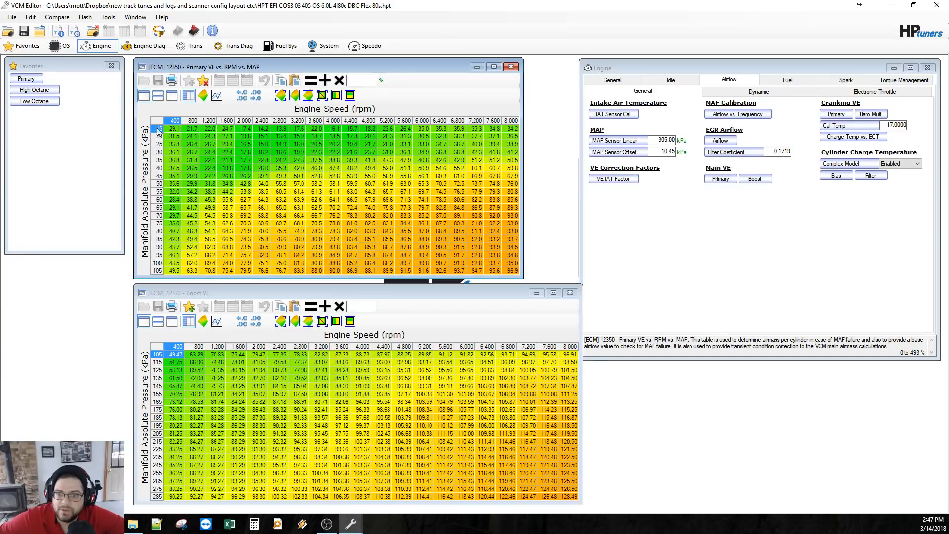
pyautogui.moveTo(177, 512)
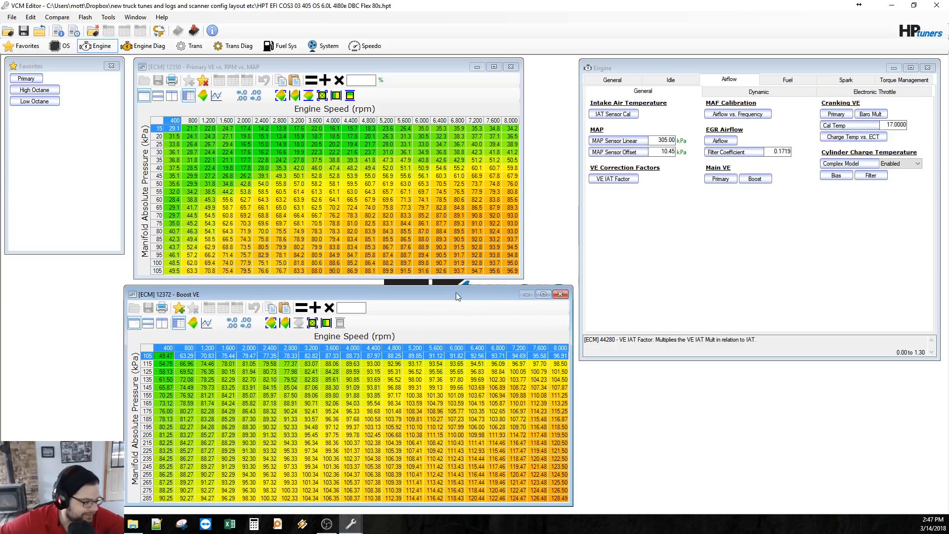
pyautogui.moveTo(340, 261)
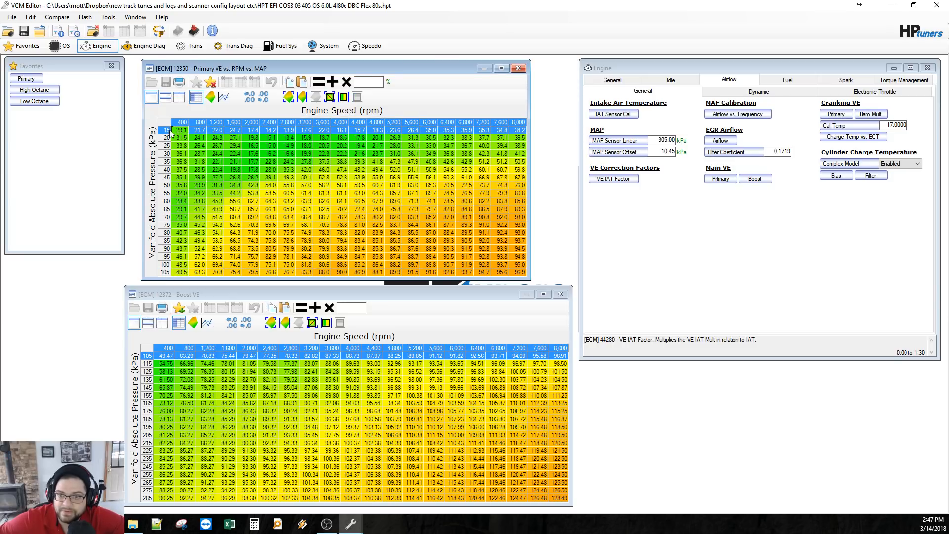
pyautogui.moveTo(331, 294)
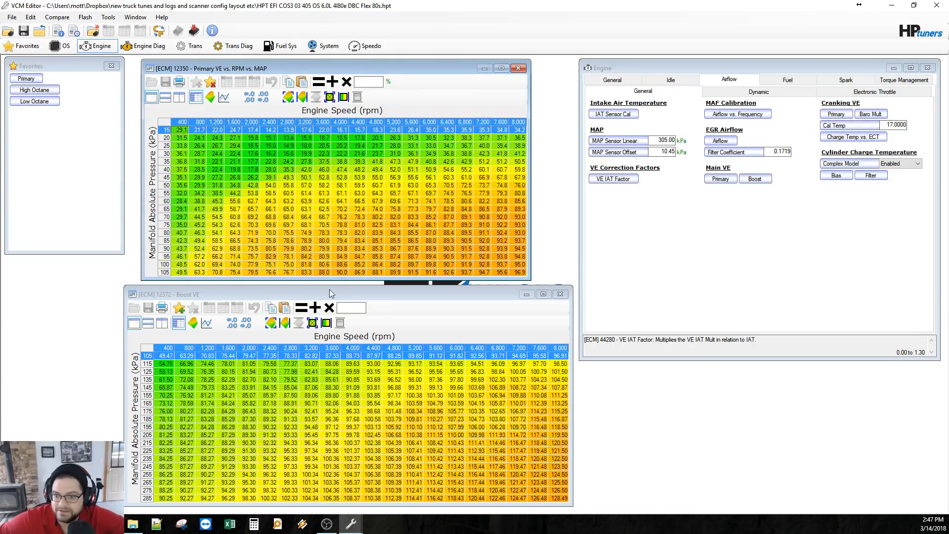
pyautogui.moveTo(350, 304)
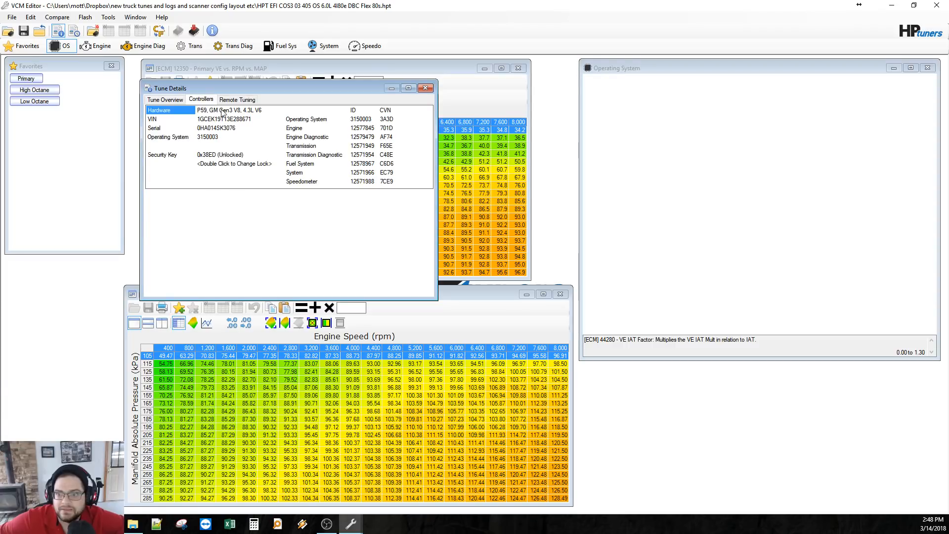
# - Close the Tune Details controller view after reviewing the P59 hardware and OS 3150003
pyautogui.click(165, 99)
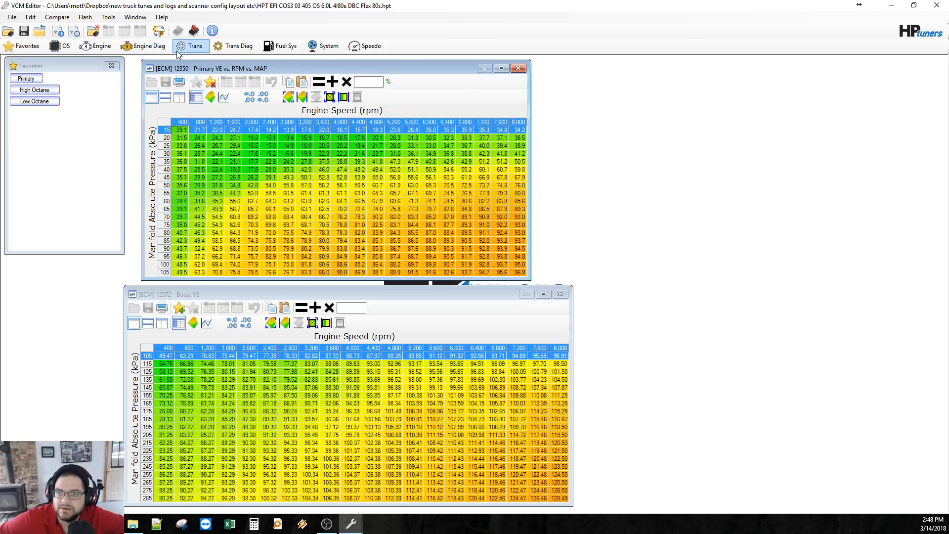
# - Reopen the Engine editor on Airflow General beside the Primary VE and Boost VE tables
pyautogui.click(101, 46)
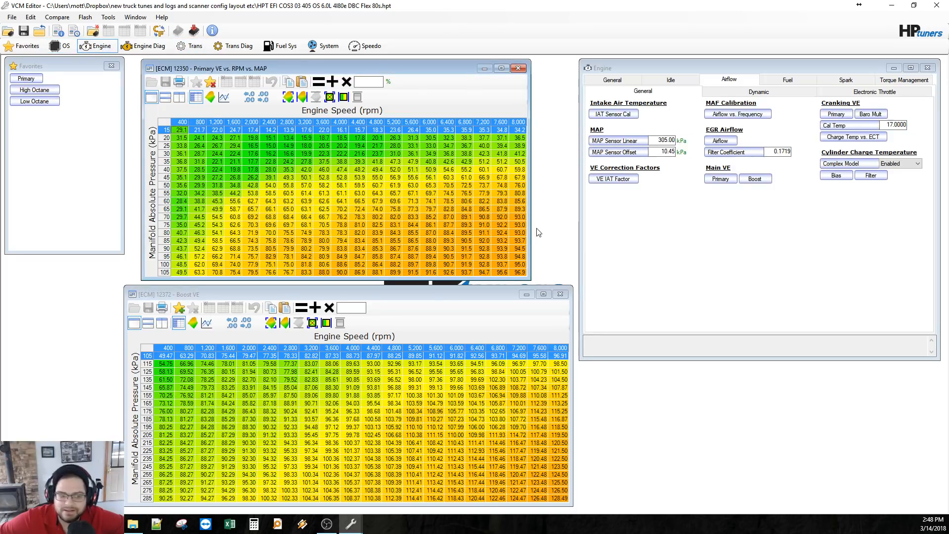
pyautogui.moveTo(546, 279)
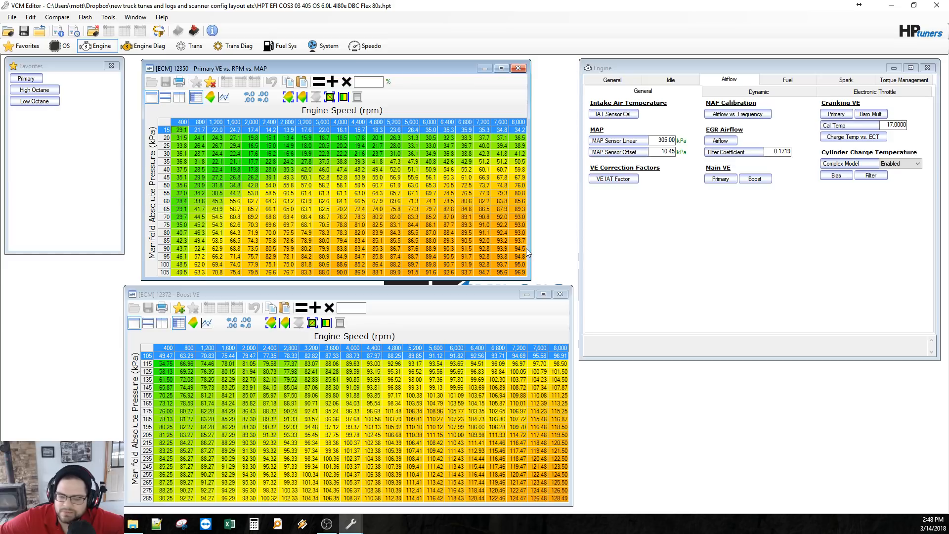
pyautogui.moveTo(524, 256)
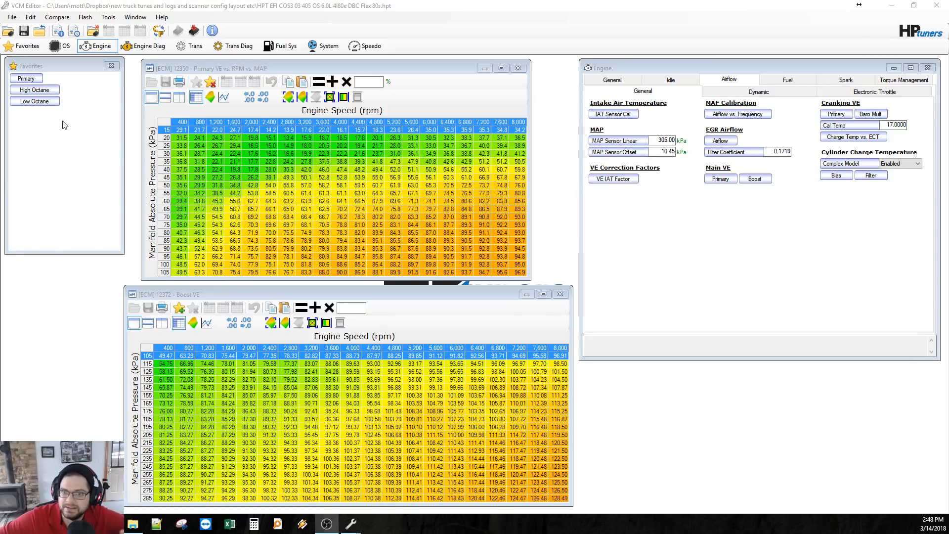
pyautogui.moveTo(110, 196)
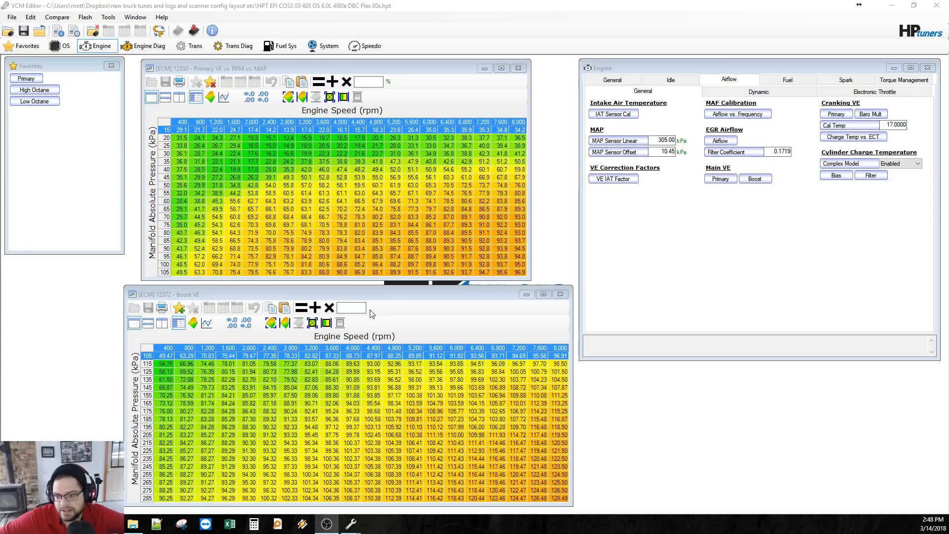
pyautogui.moveTo(399, 310)
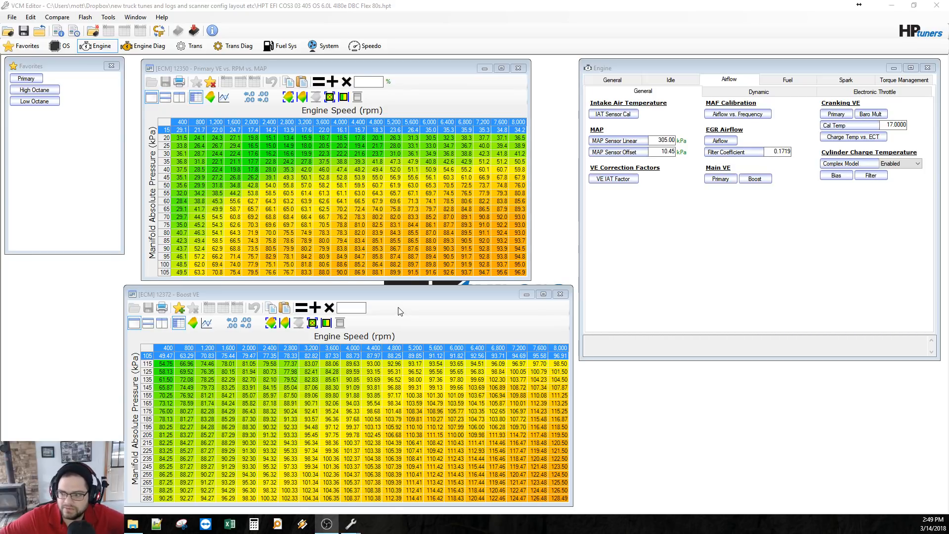
pyautogui.moveTo(362, 298)
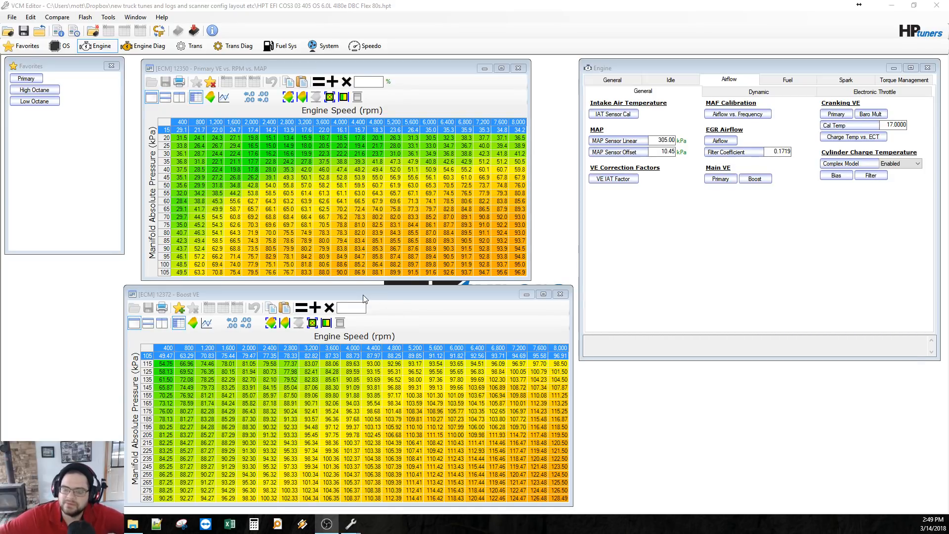
pyautogui.moveTo(371, 295)
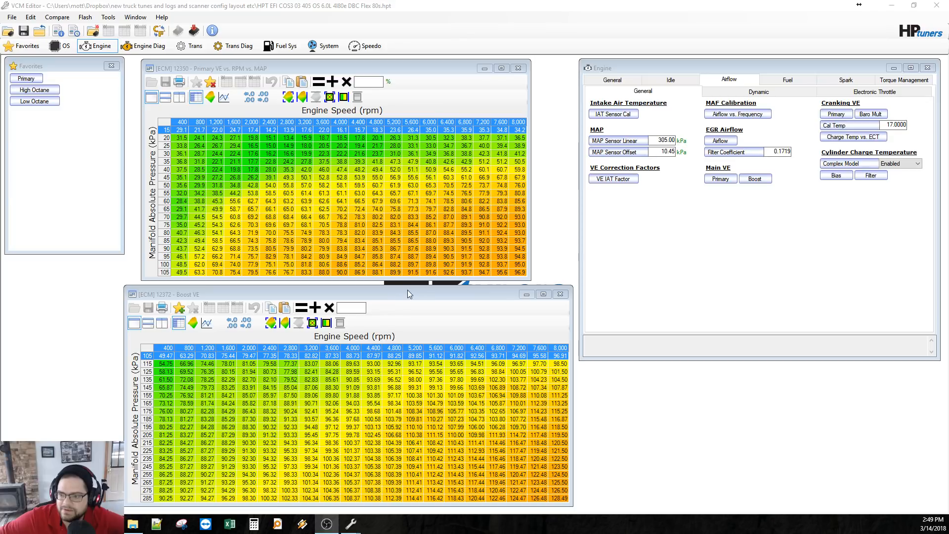
pyautogui.moveTo(404, 295)
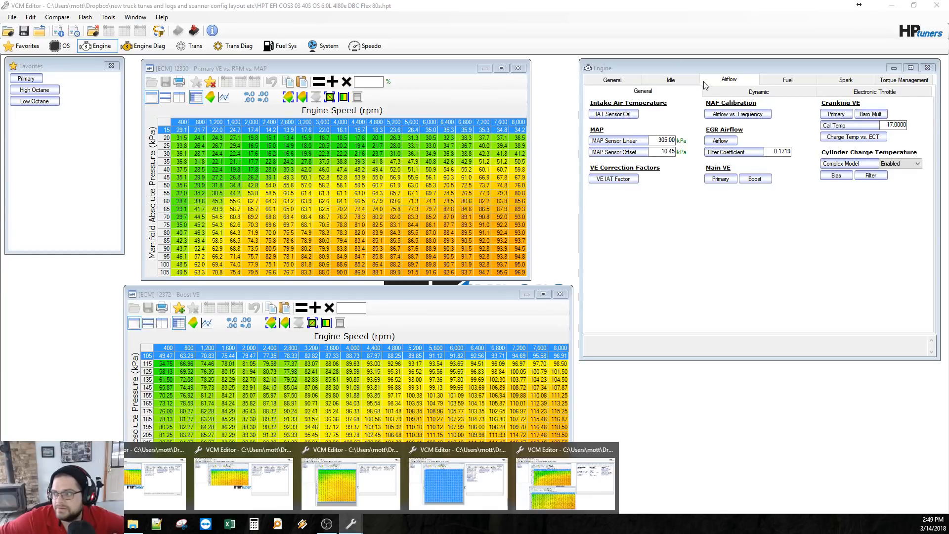
# - Show the Engine Fuel Open & Closed Loop settings with the Flex Fuel section
pyautogui.click(787, 79)
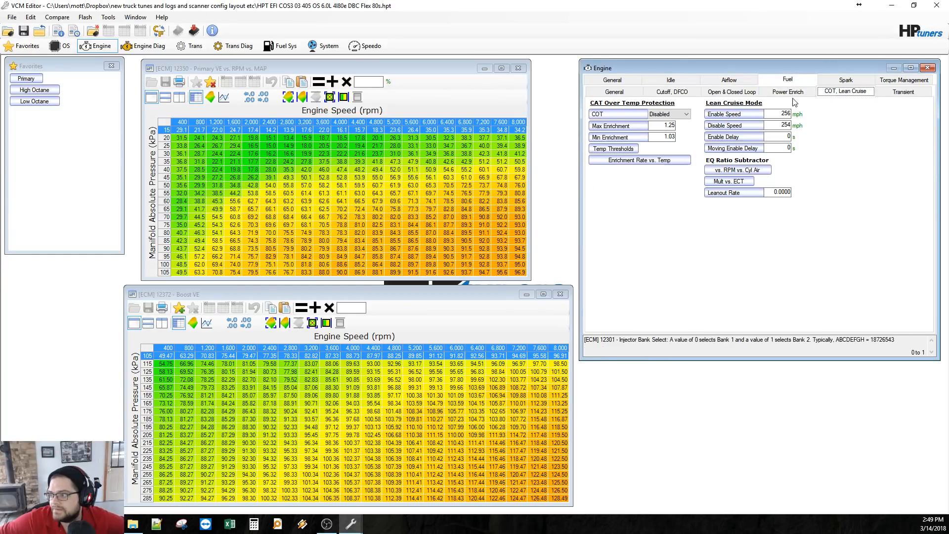
pyautogui.click(732, 91)
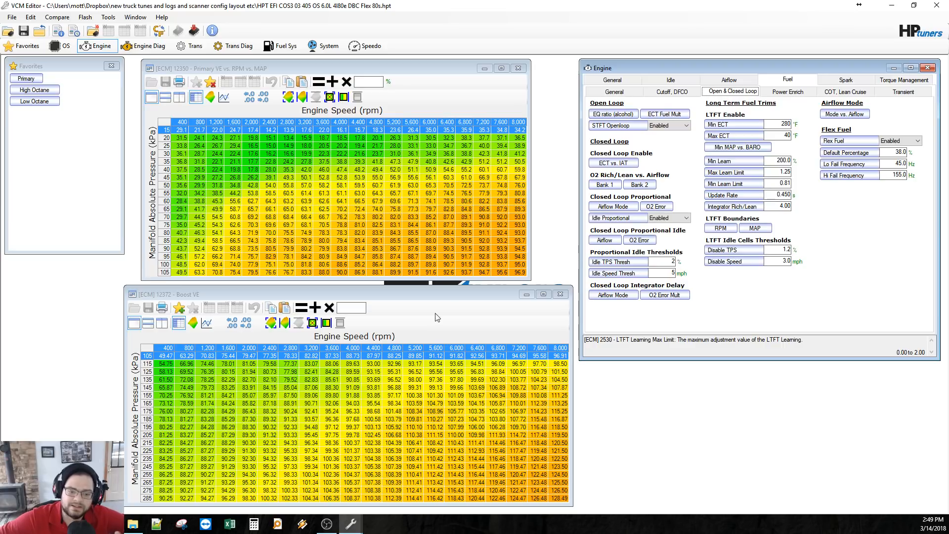
pyautogui.moveTo(171, 395)
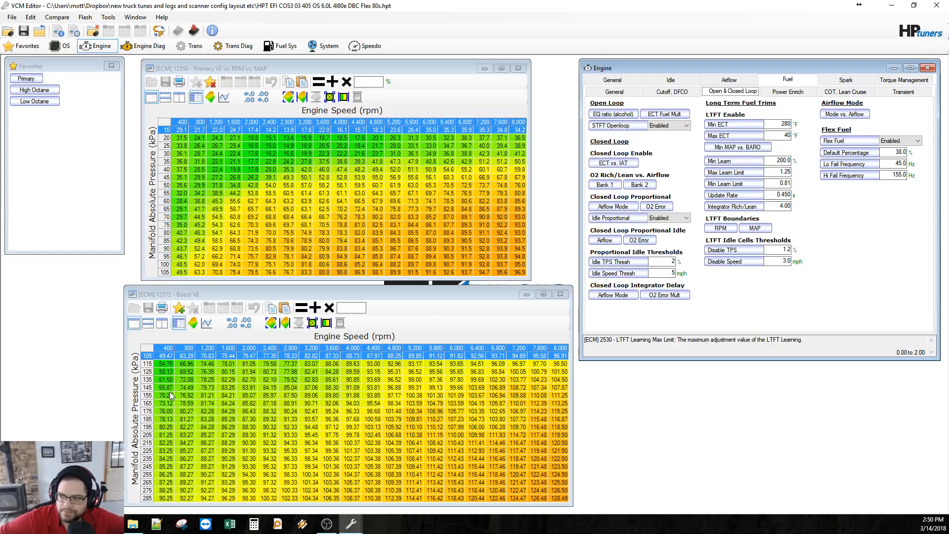
pyautogui.moveTo(211, 402)
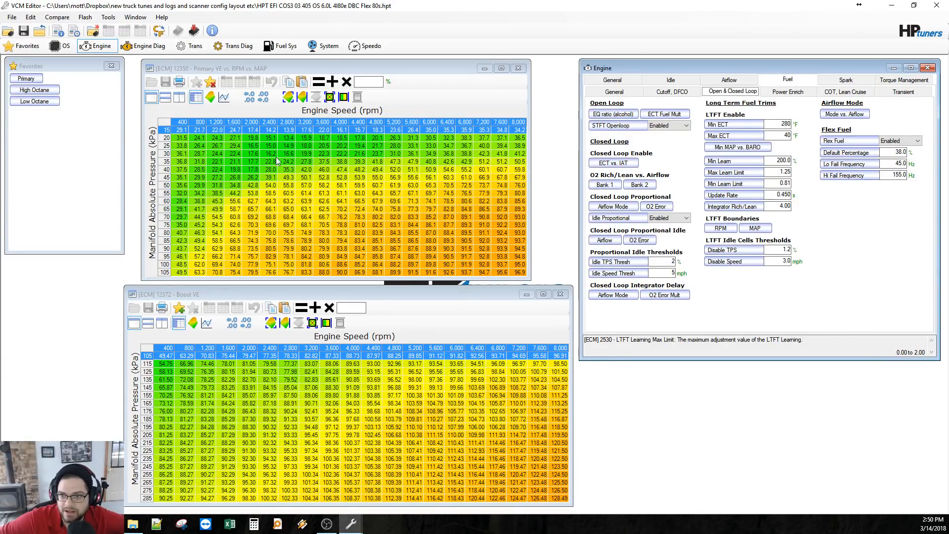
pyautogui.moveTo(293, 72)
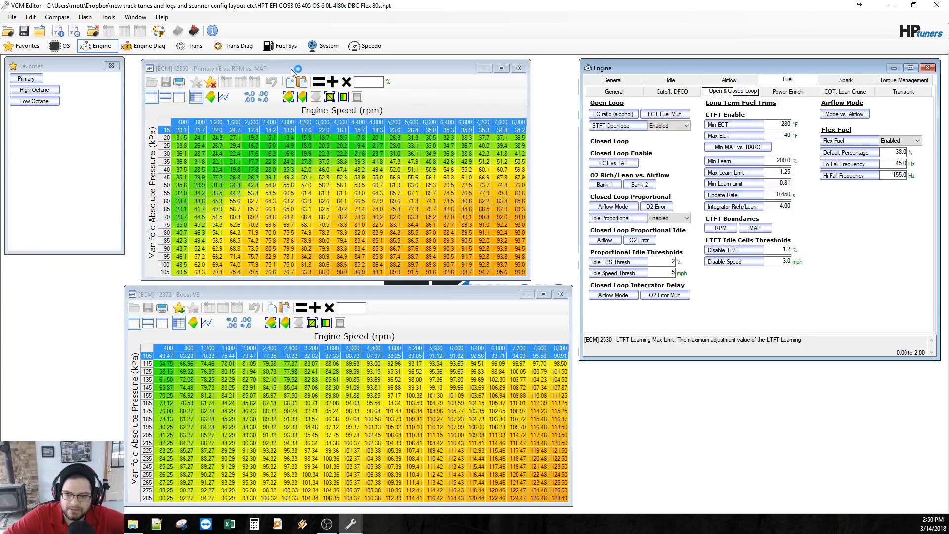
pyautogui.moveTo(295, 68)
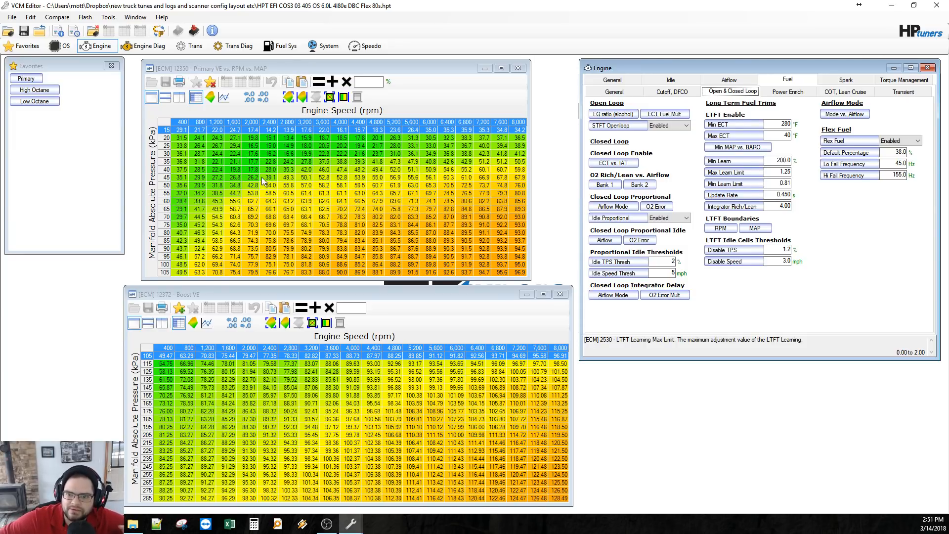
pyautogui.moveTo(388, 302)
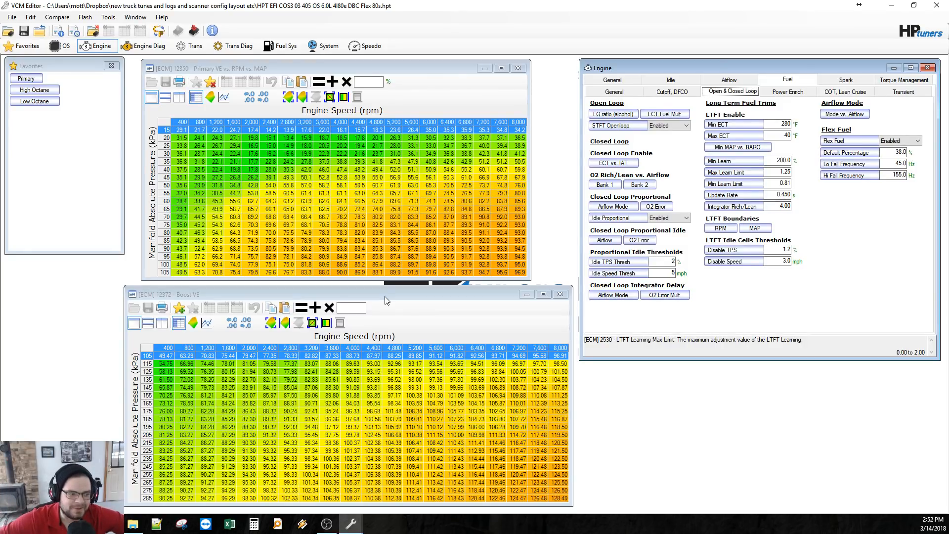
pyautogui.moveTo(302, 273)
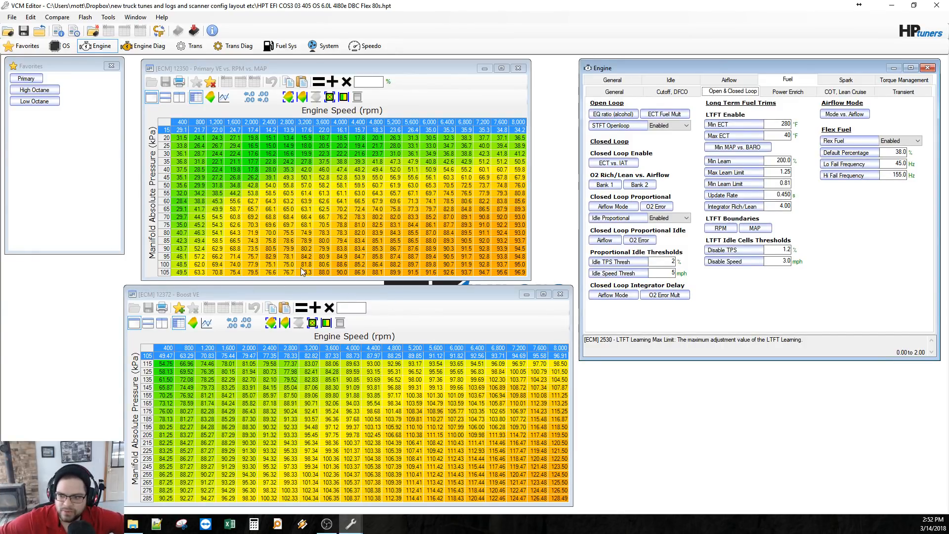
pyautogui.moveTo(382, 297)
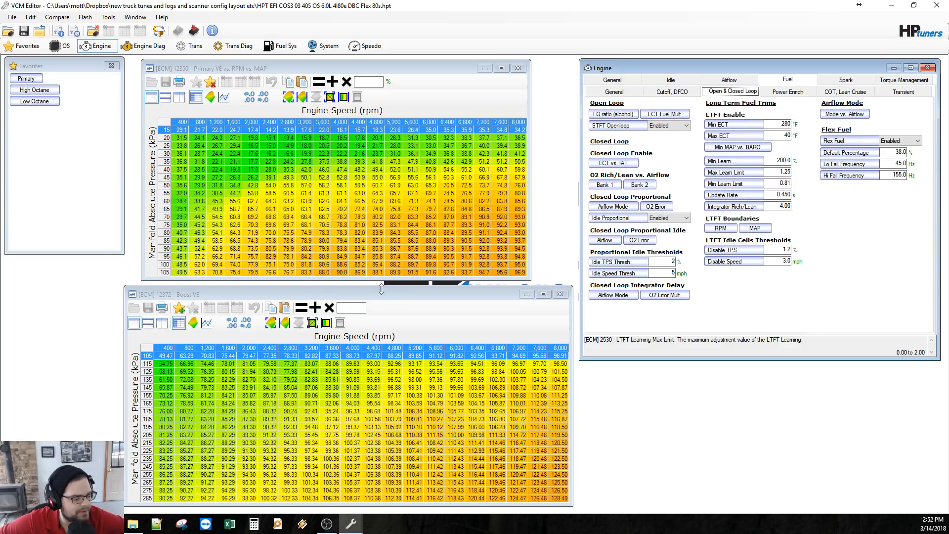
pyautogui.moveTo(377, 288)
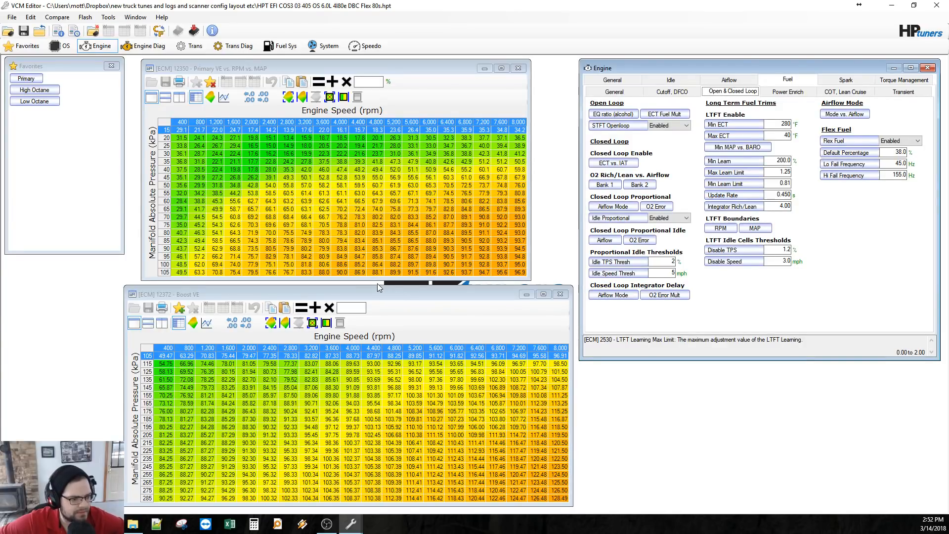
pyautogui.moveTo(140, 163)
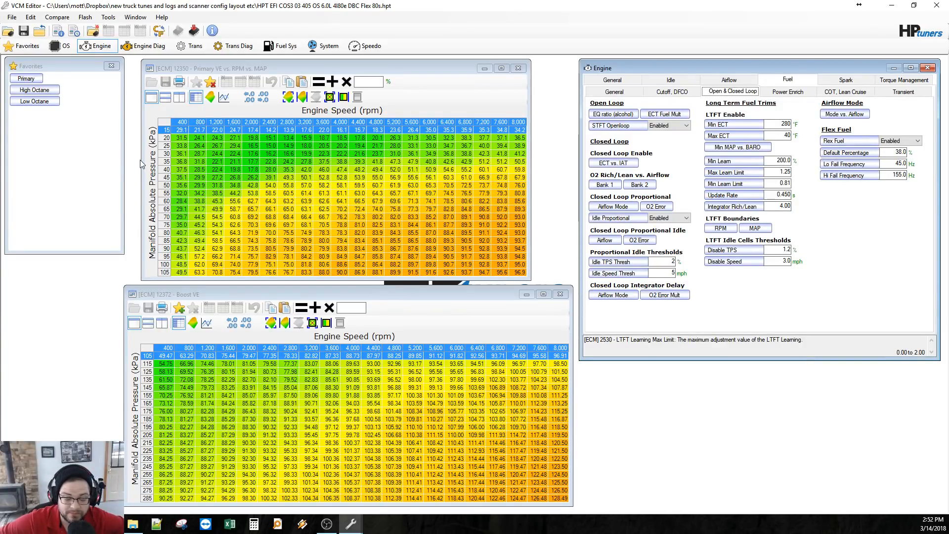